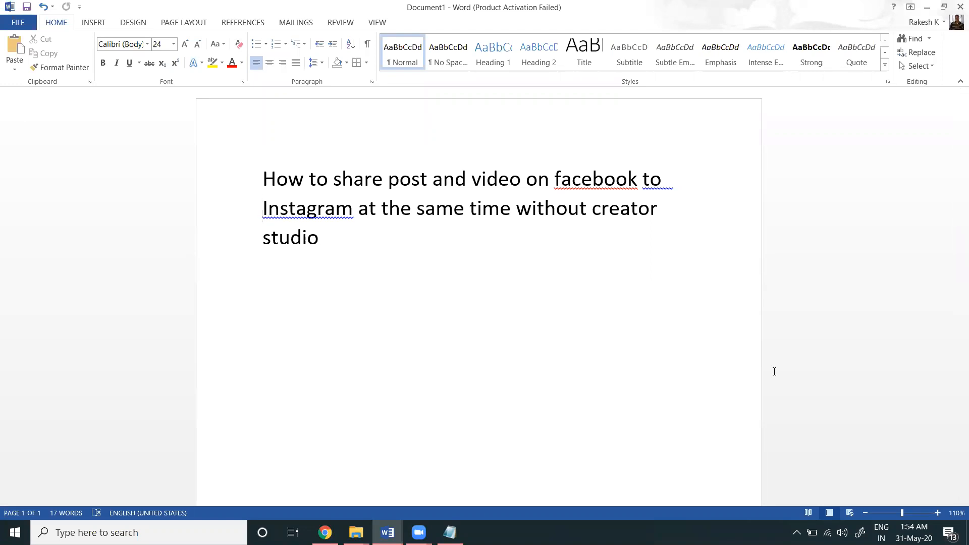
Step: Switch to Chrome and view Creator Studio's Instagram content library with its navigation sections
{"action": "left_click", "coordinate": [262, 208]}
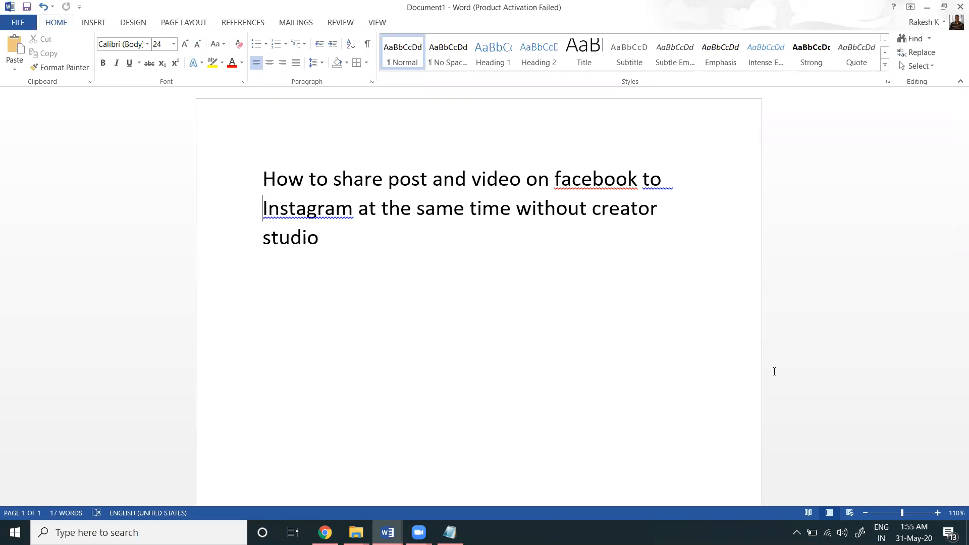
{"action": "mouse_move", "coordinate": [635, 312]}
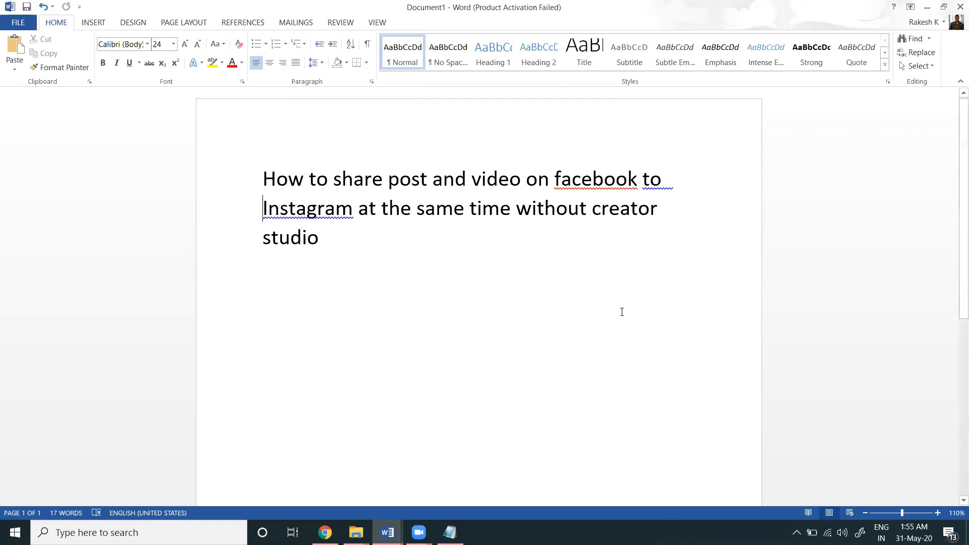
{"action": "mouse_move", "coordinate": [312, 519]}
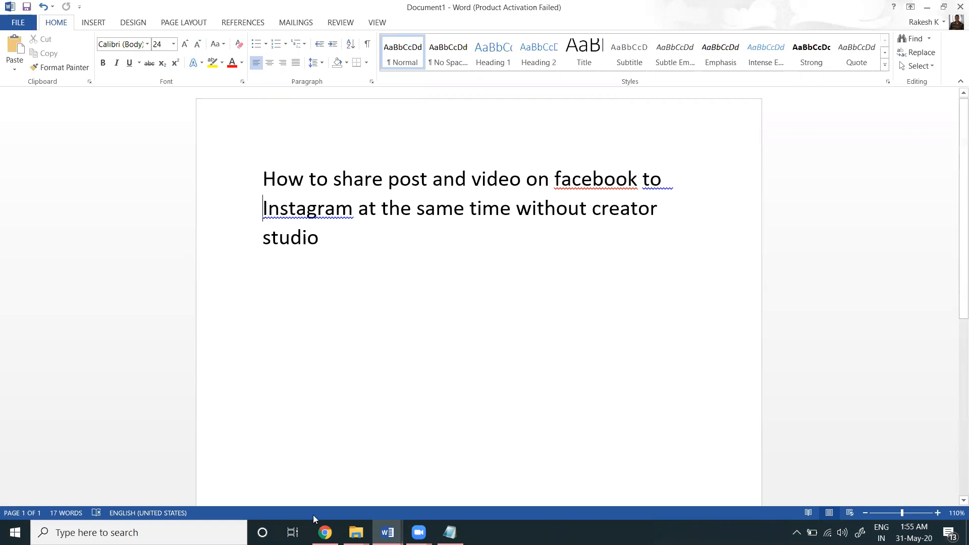
{"action": "left_click", "coordinate": [324, 532]}
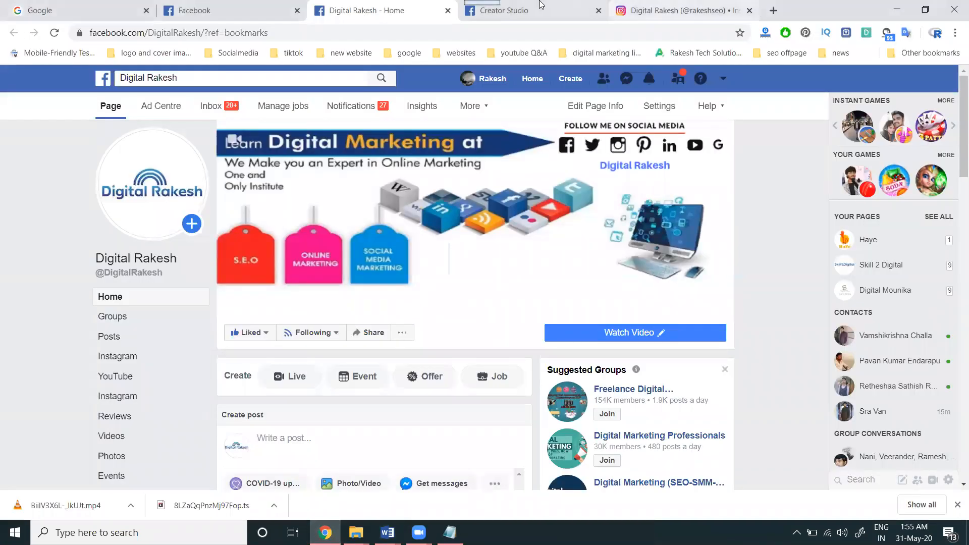
{"action": "left_click", "coordinate": [497, 11]}
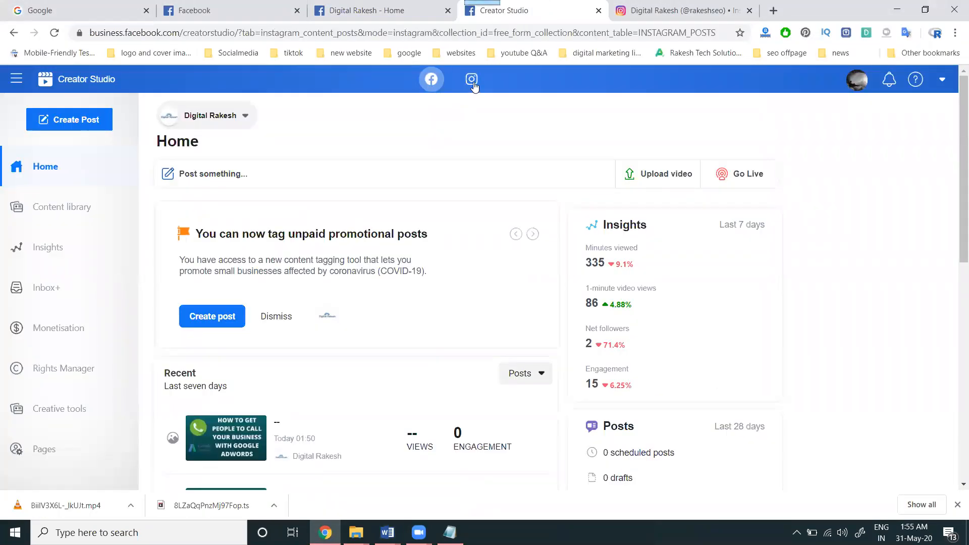
{"action": "left_click", "coordinate": [471, 79]}
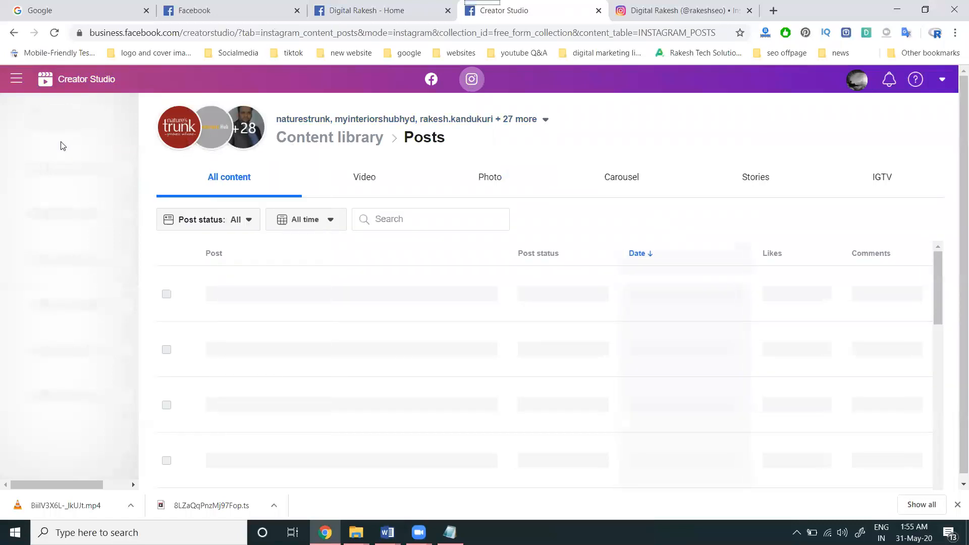
{"action": "left_click", "coordinate": [16, 79]}
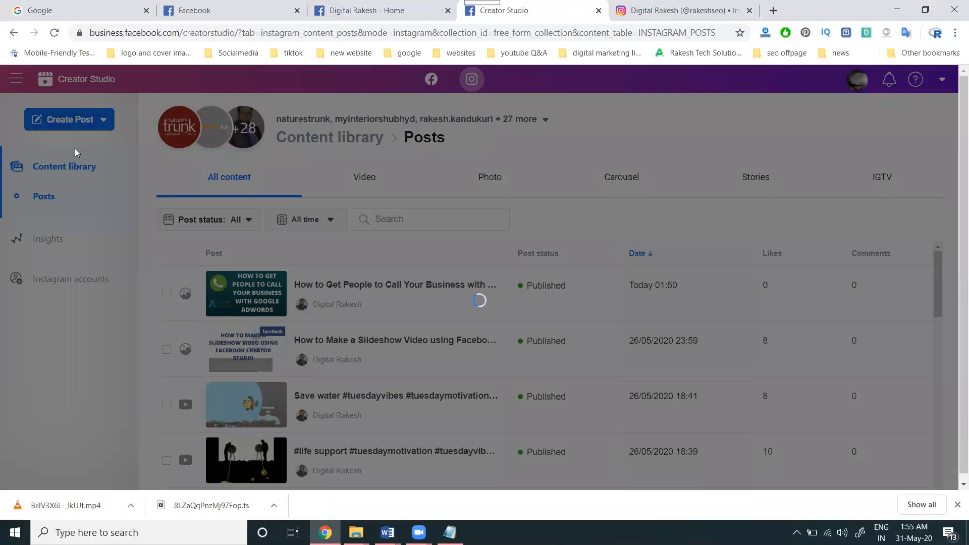
Step: Check the linked Instagram accounts and the rakeshseo profile, then return to the Digital Rakesh page
{"action": "left_click", "coordinate": [543, 119]}
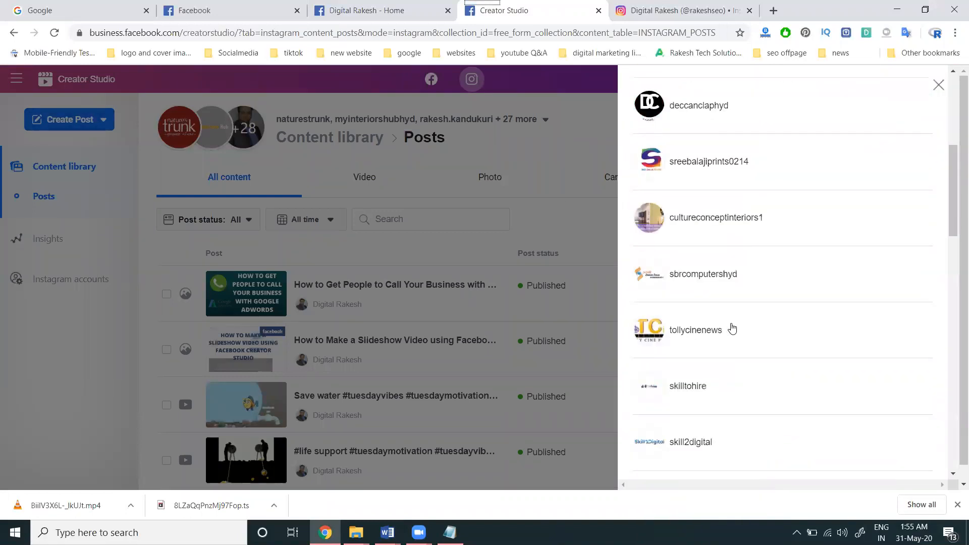
{"action": "left_click", "coordinate": [691, 442]}
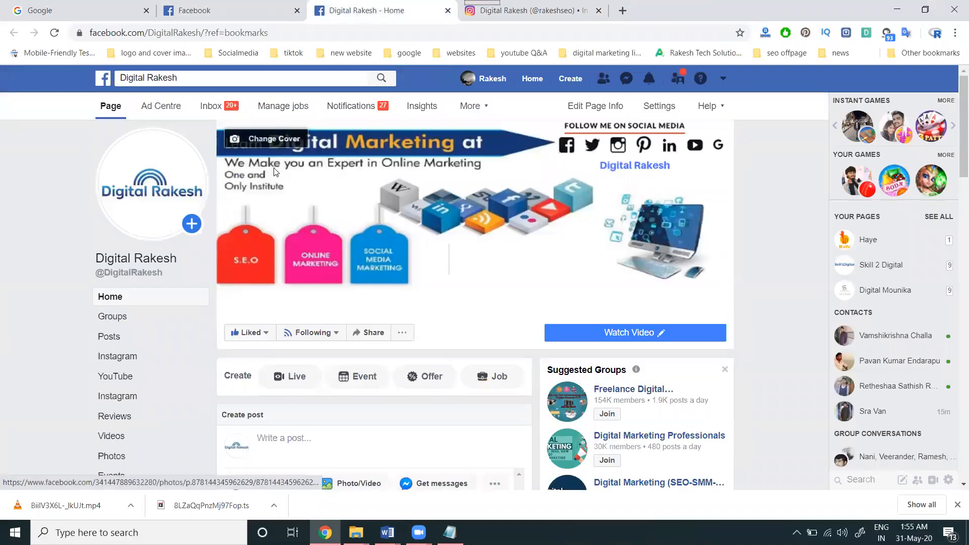
{"action": "mouse_move", "coordinate": [512, 10]}
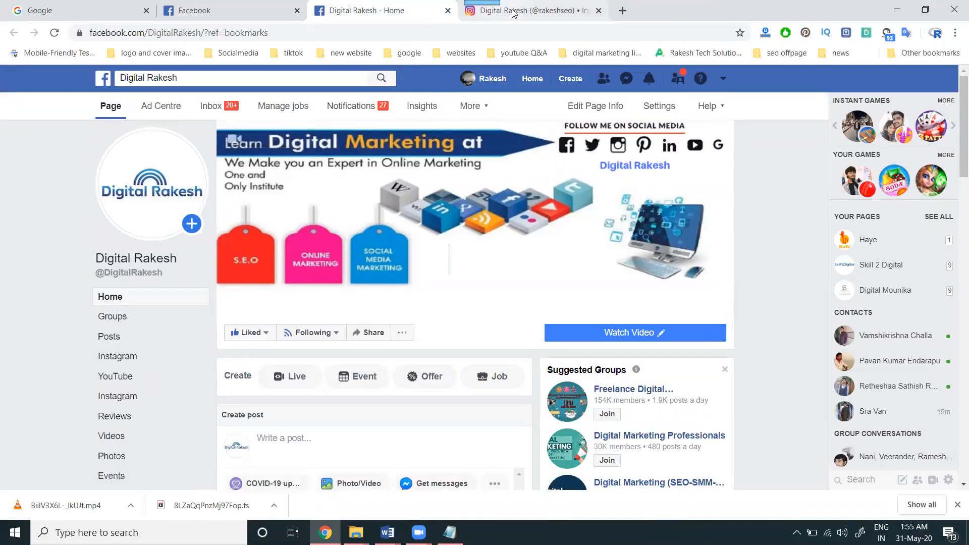
{"action": "left_click", "coordinate": [525, 10]}
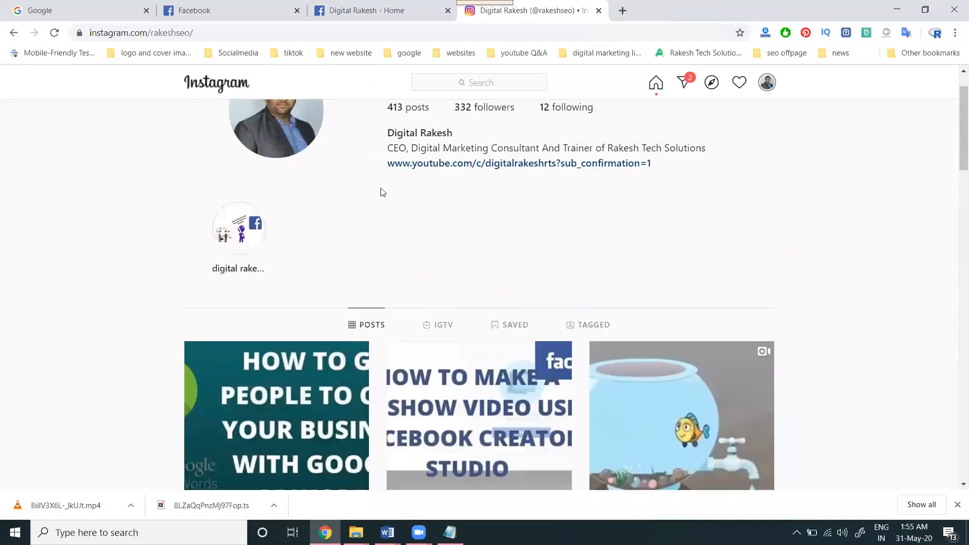
{"action": "left_click", "coordinate": [364, 10]}
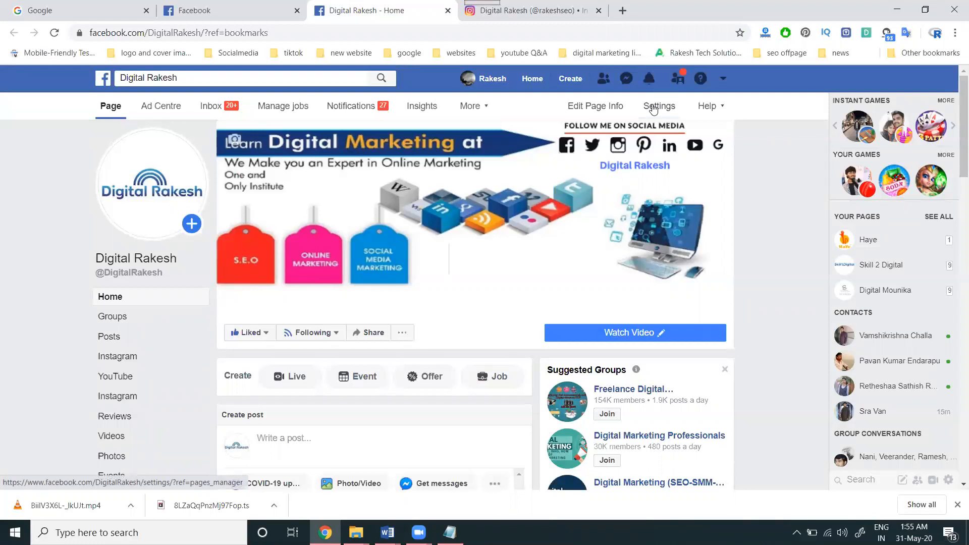
{"action": "left_click", "coordinate": [659, 106]}
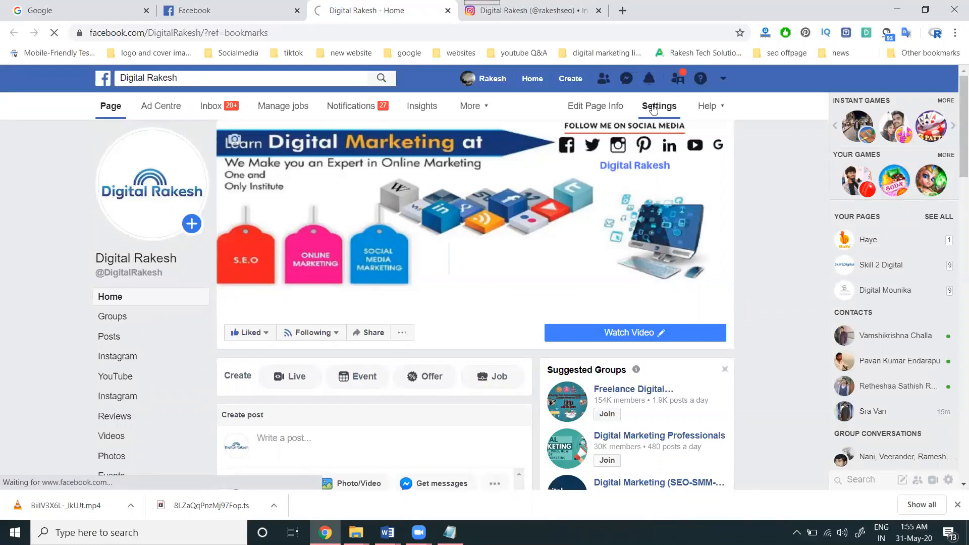
{"action": "left_click", "coordinate": [658, 106]}
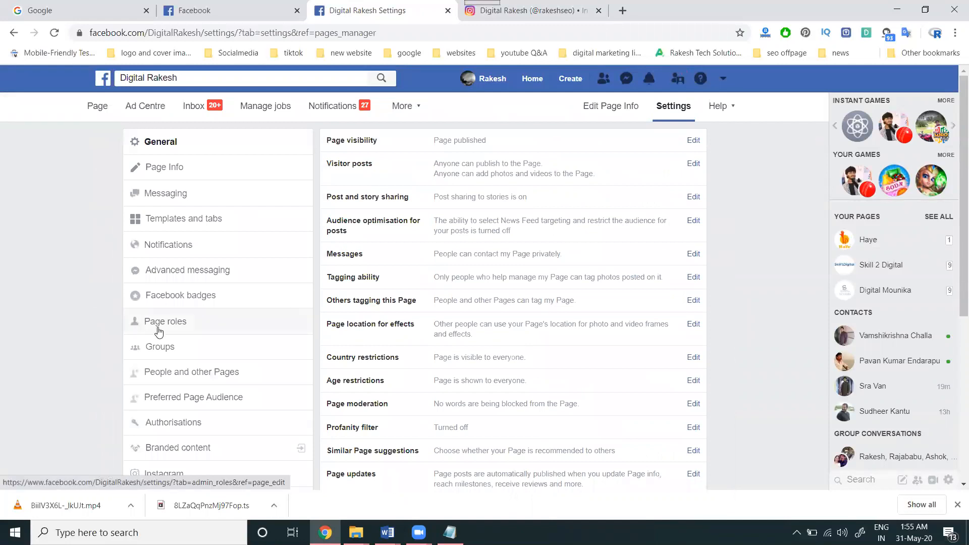
{"action": "scroll", "scroll_direction": "down", "scroll_amount": 3}
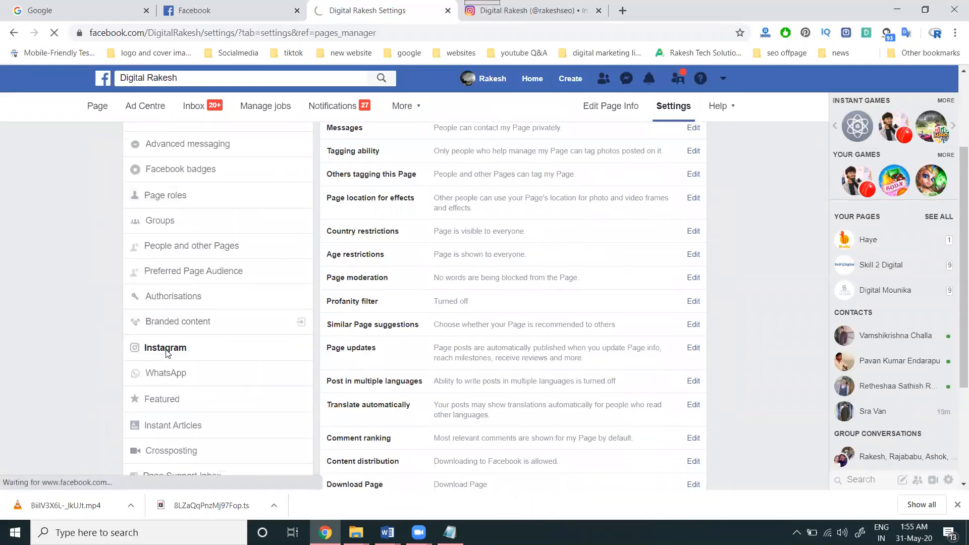
{"action": "left_click", "coordinate": [164, 347]}
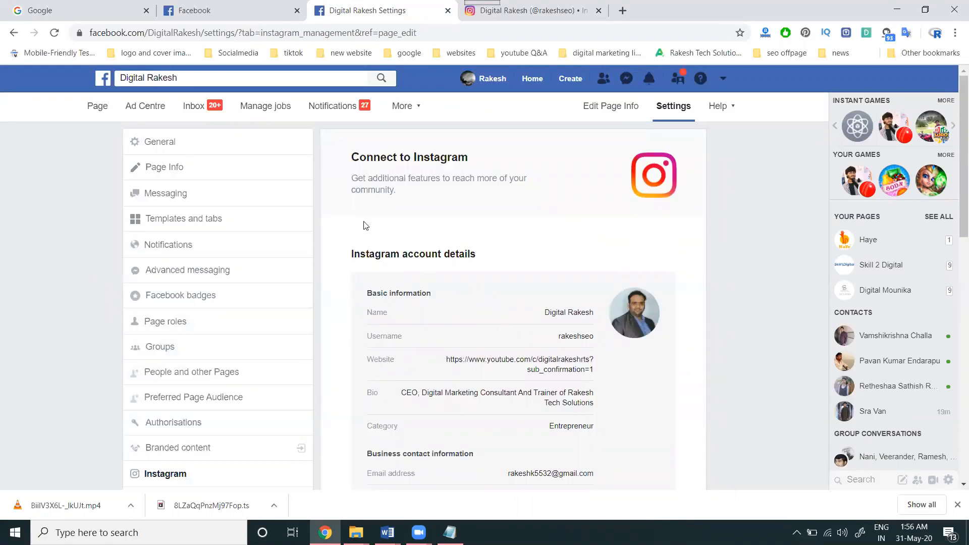
{"action": "left_click", "coordinate": [97, 106]}
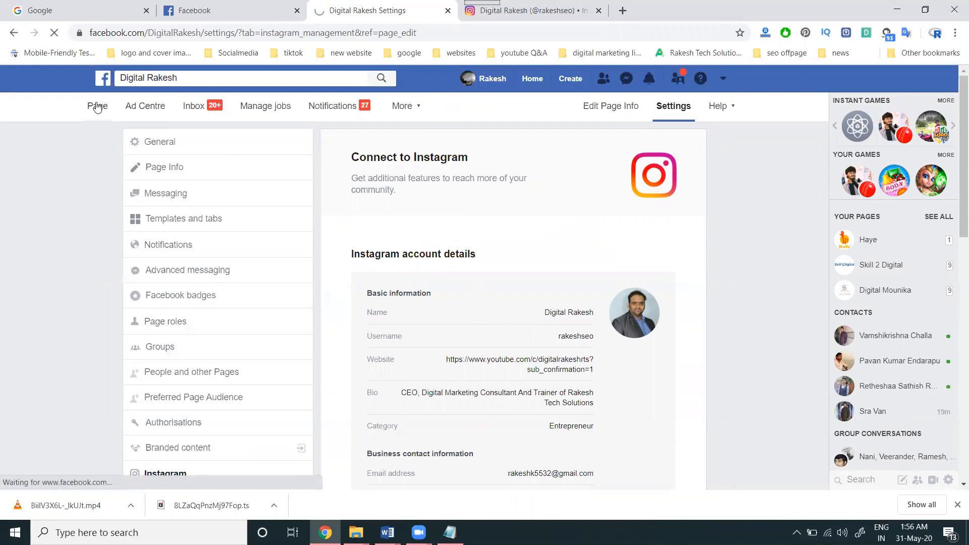
{"action": "left_click", "coordinate": [97, 106]}
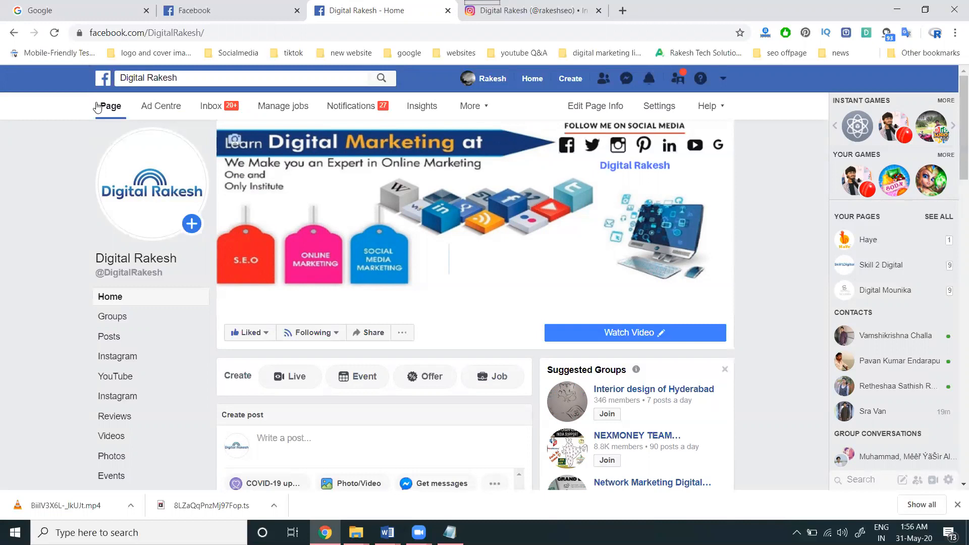
Step: Load the Digital Rakesh page at business.facebook.com in a new tab, correcting the www-prefixed address
{"action": "left_click", "coordinate": [146, 33]}
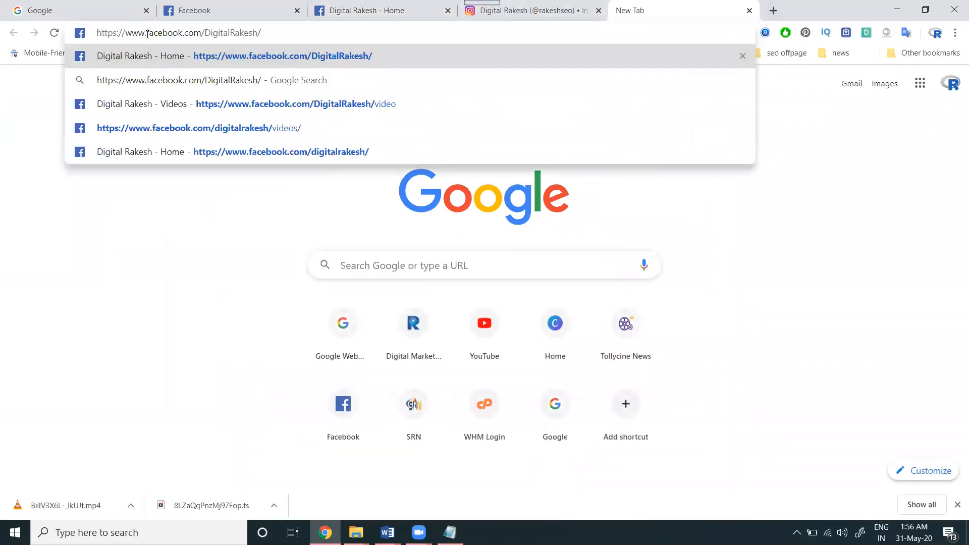
{"action": "type", "text": "business"}
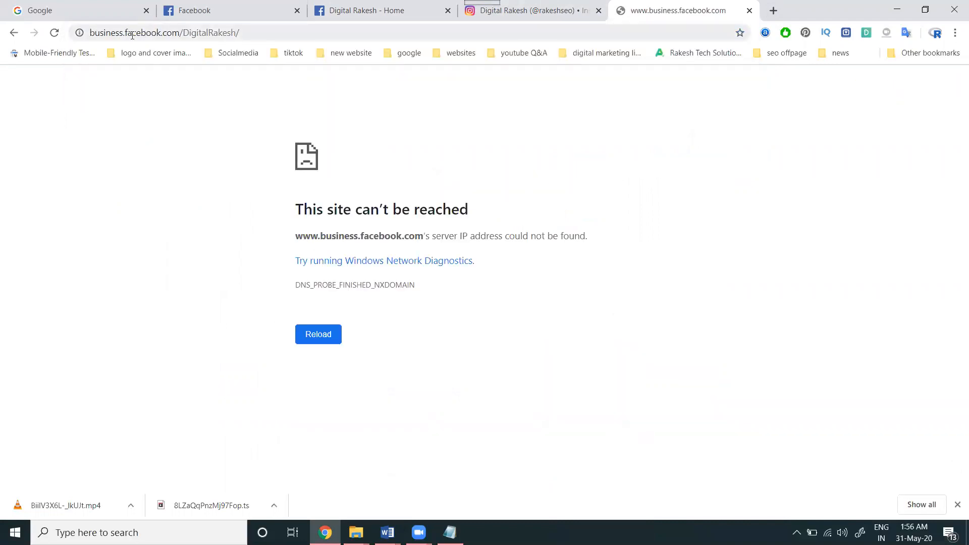
{"action": "left_click", "coordinate": [186, 33]}
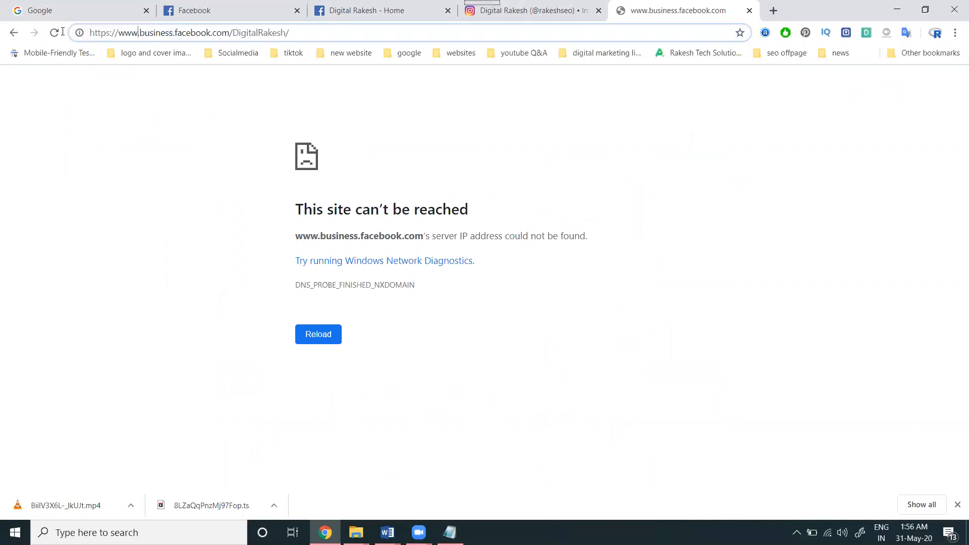
{"action": "left_click", "coordinate": [317, 334]}
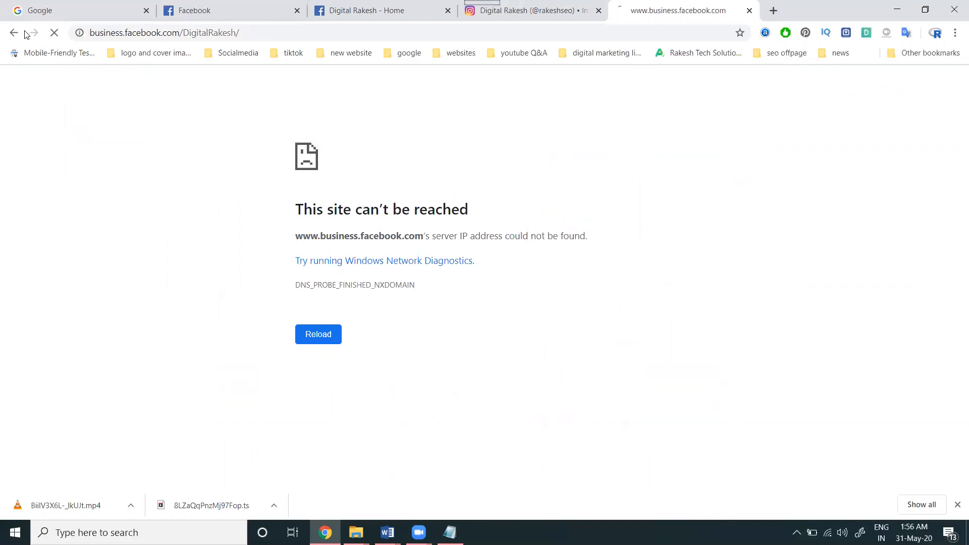
{"action": "left_click", "coordinate": [318, 334]}
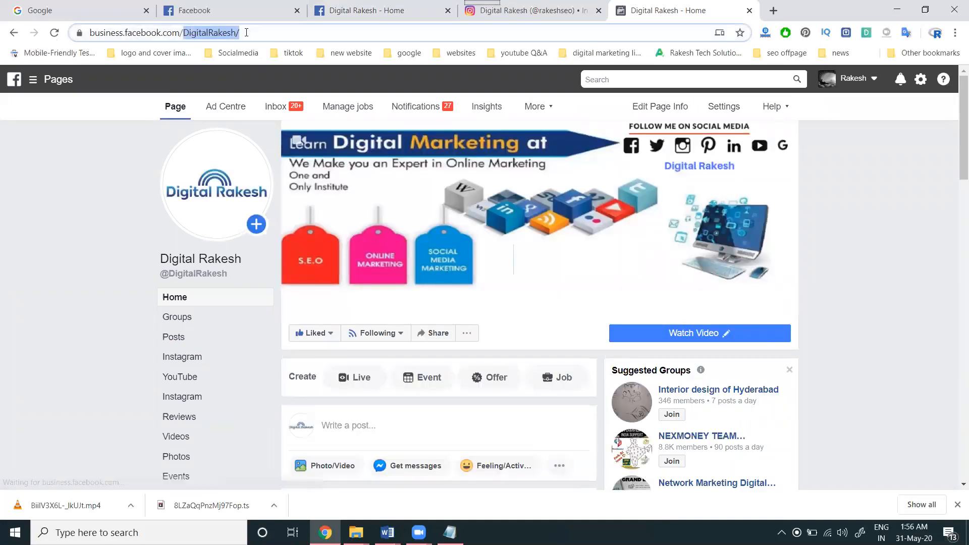
Step: Start a new Page post and choose to upload a photo for it
{"action": "scroll", "scroll_direction": "down", "scroll_amount": 3}
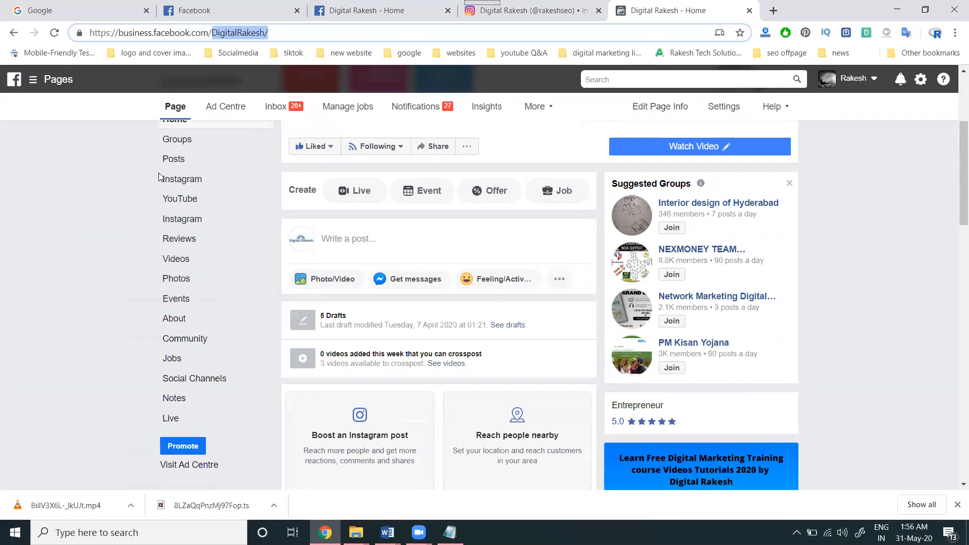
{"action": "left_click", "coordinate": [349, 238]}
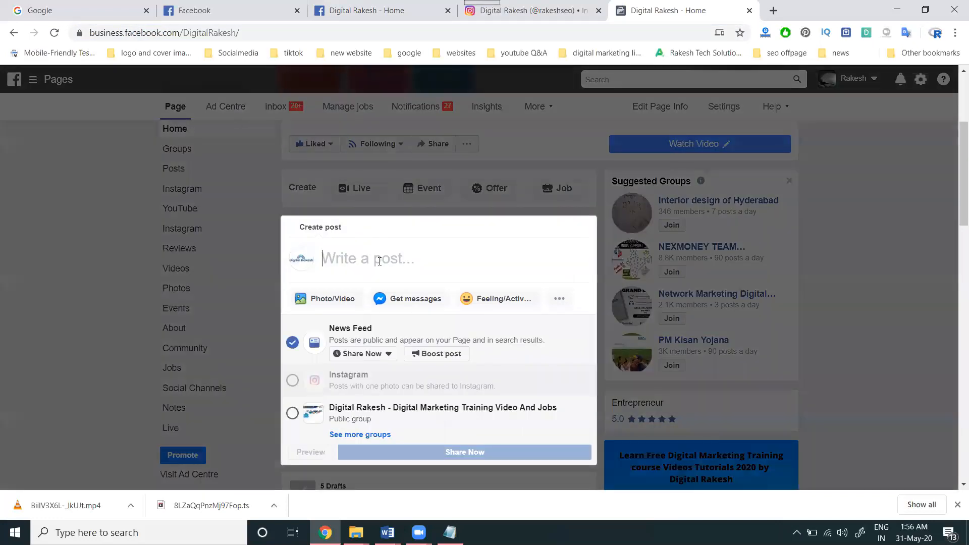
{"action": "mouse_move", "coordinate": [348, 382]}
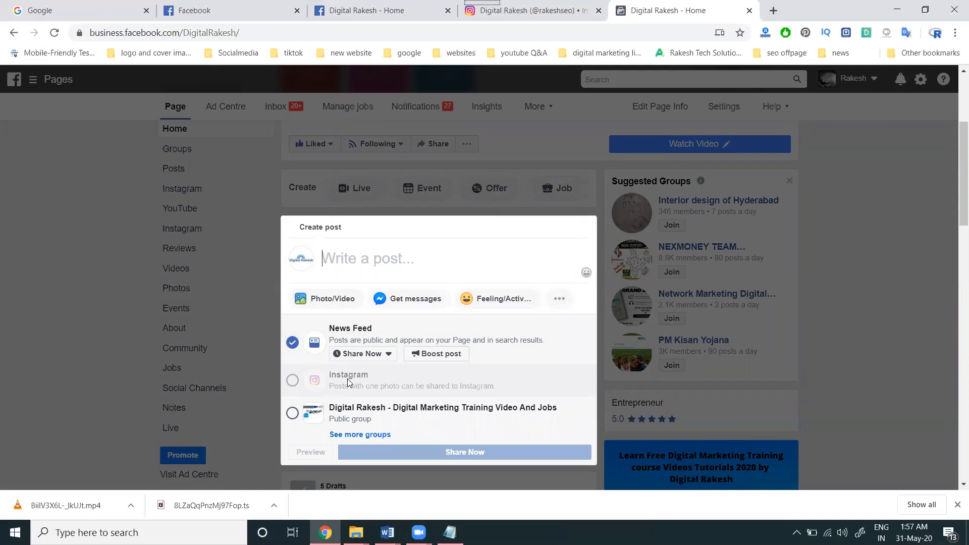
{"action": "mouse_move", "coordinate": [337, 303]}
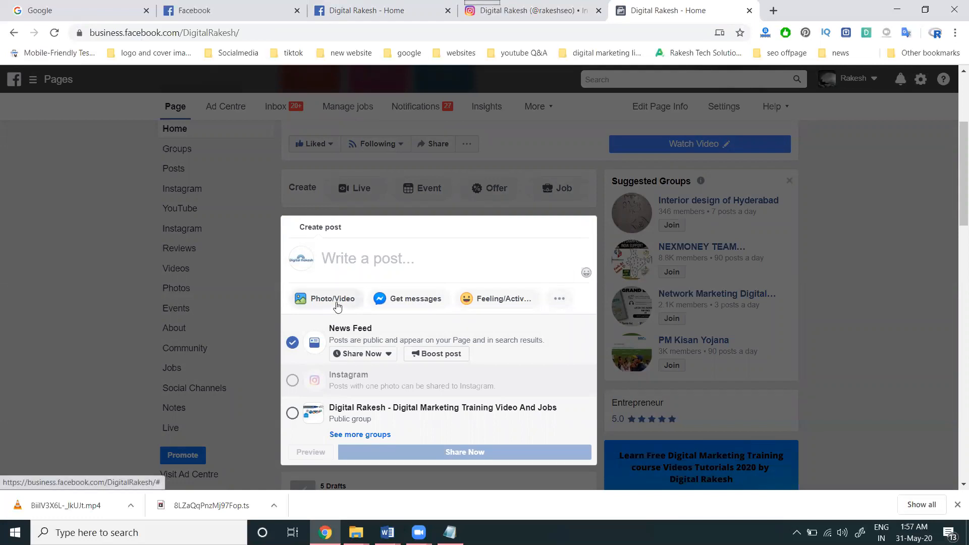
{"action": "left_click", "coordinate": [326, 299]}
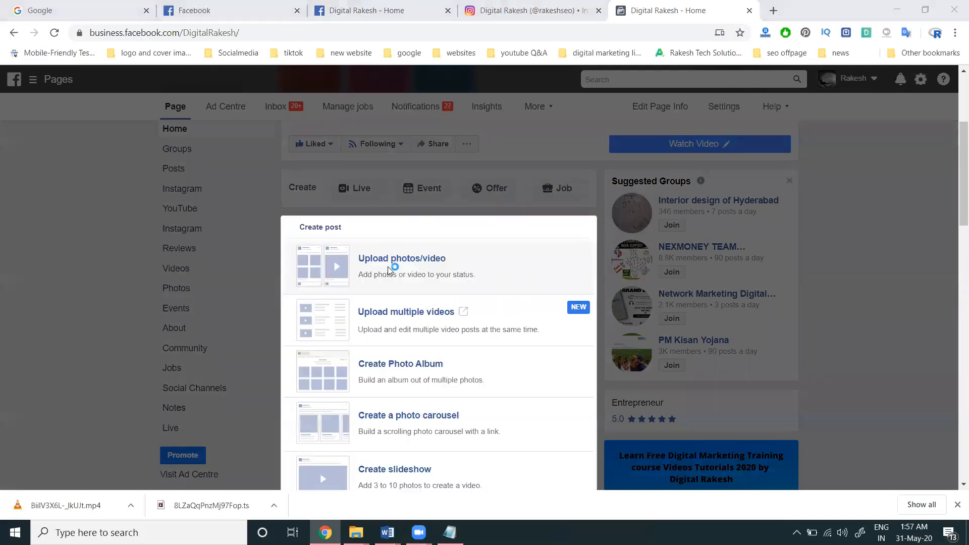
{"action": "left_click", "coordinate": [401, 265]}
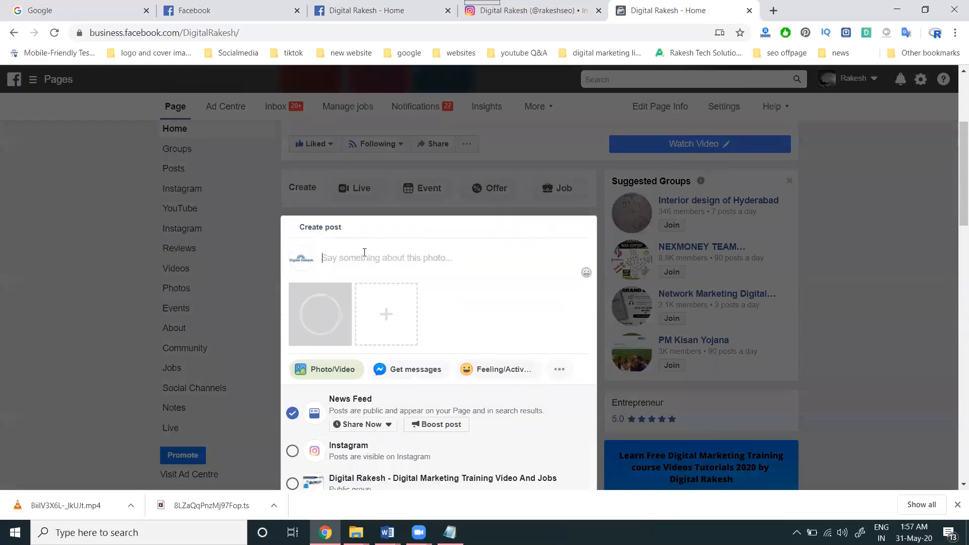
Step: Caption it 'How to check YouTube channel analytics and earnings on mobile device' and set it to also share to Instagram
{"action": "type", "text": "How to check YouTube channel analytics and earnings on mobile device"}
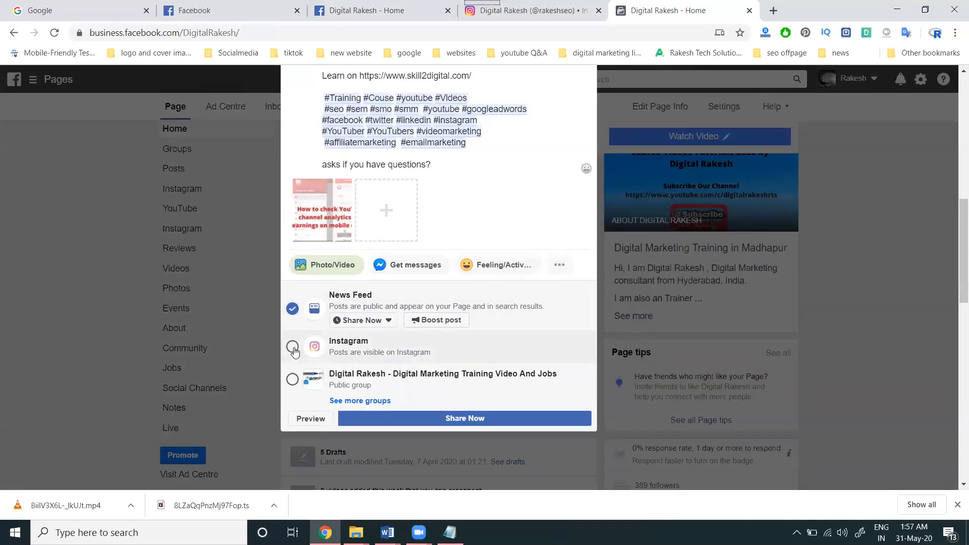
{"action": "left_click", "coordinate": [292, 346]}
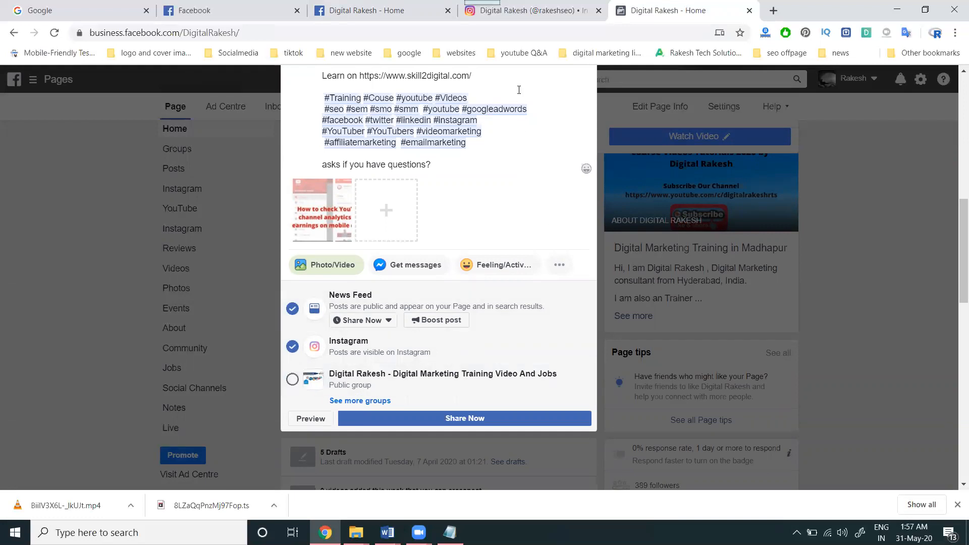
{"action": "left_click", "coordinate": [528, 10]}
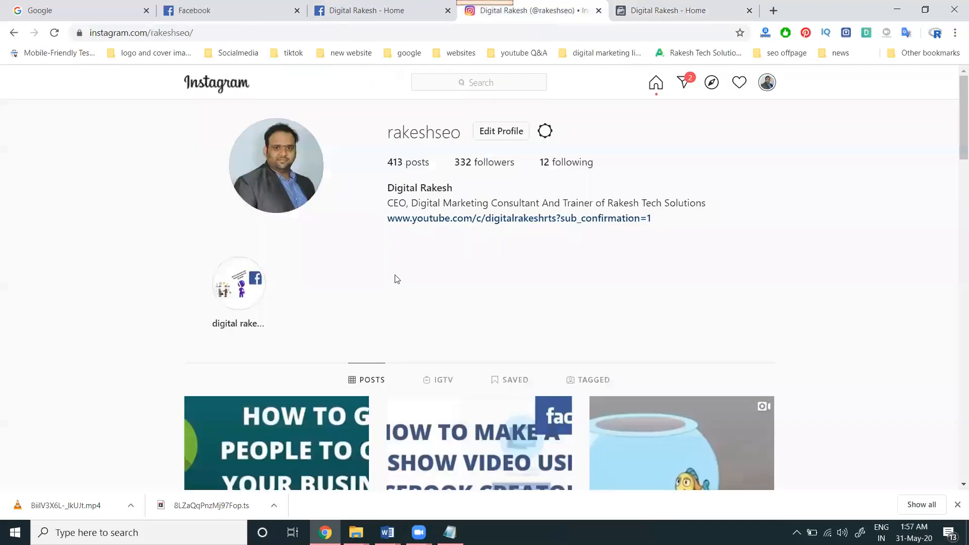
Step: Scroll through the rakeshseo Instagram profile's existing posts
{"action": "scroll", "scroll_direction": "down", "scroll_amount": 3}
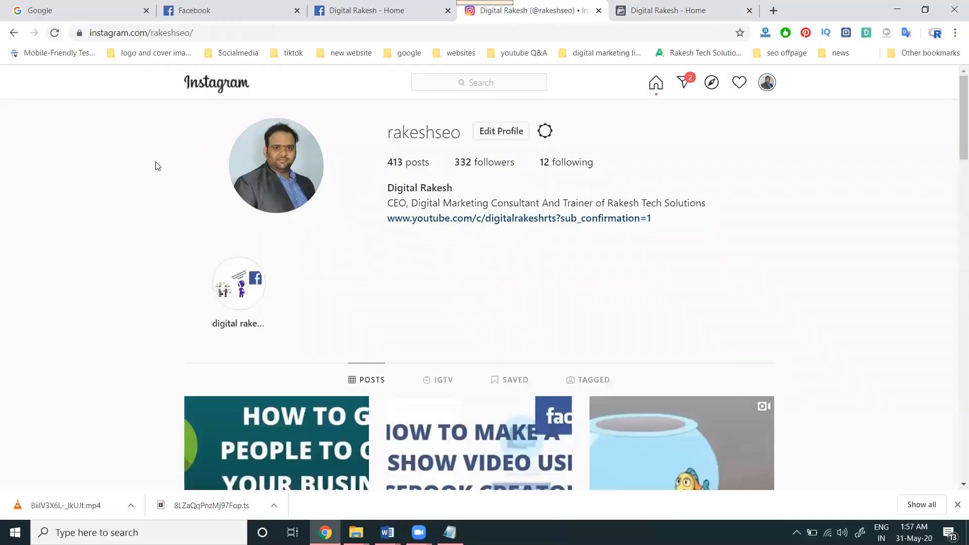
{"action": "scroll", "scroll_direction": "down", "scroll_amount": 3}
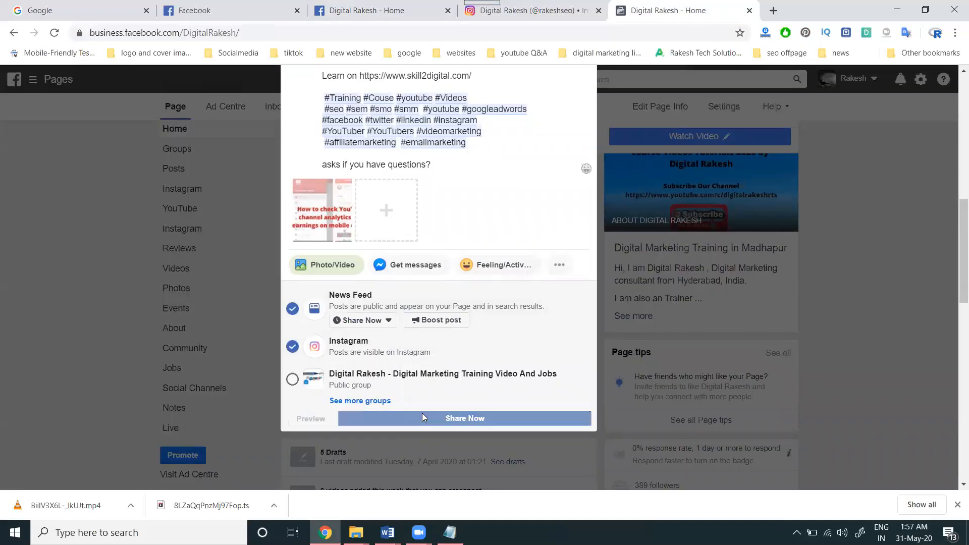
Step: Share the photo post now, check it on the Page feed, then look for it on Instagram
{"action": "left_click", "coordinate": [464, 418]}
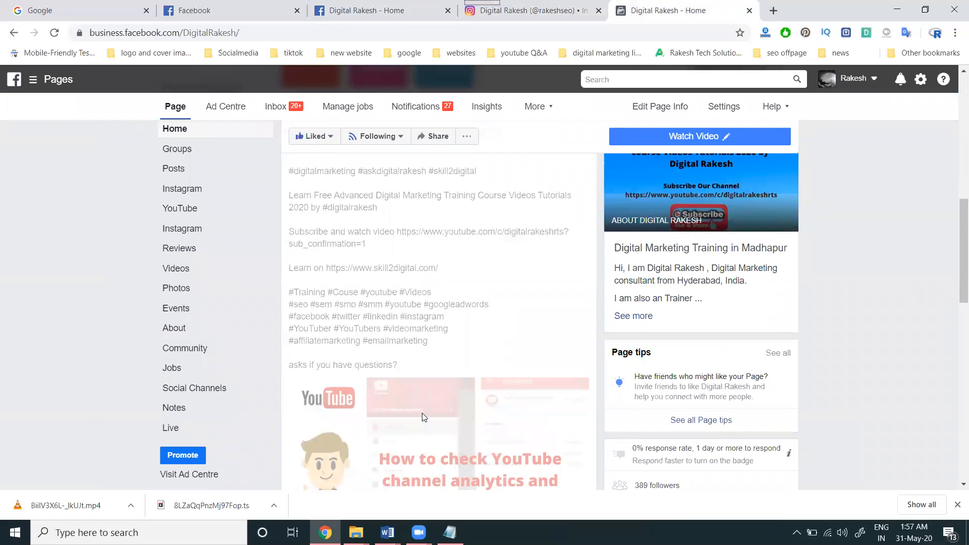
{"action": "scroll", "scroll_direction": "down", "scroll_amount": 3}
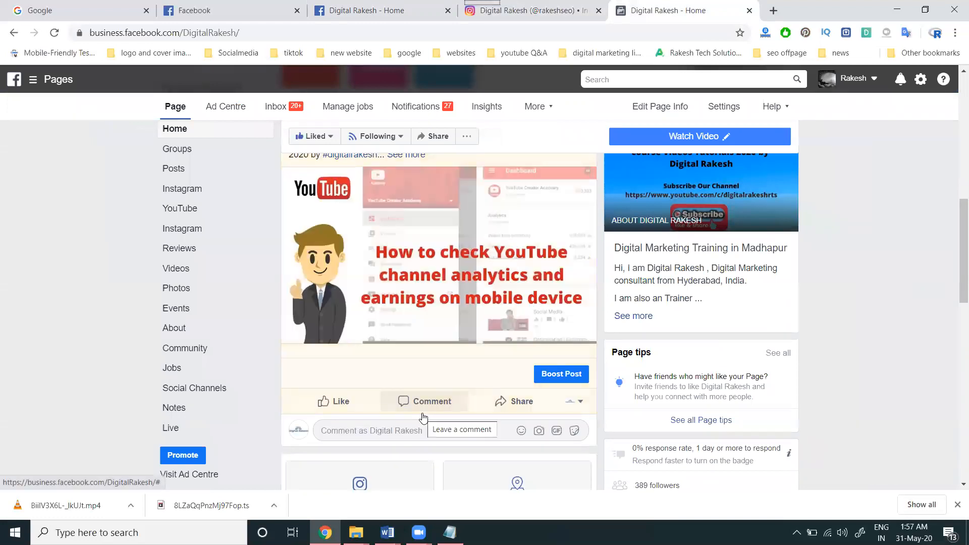
{"action": "mouse_move", "coordinate": [445, 259]}
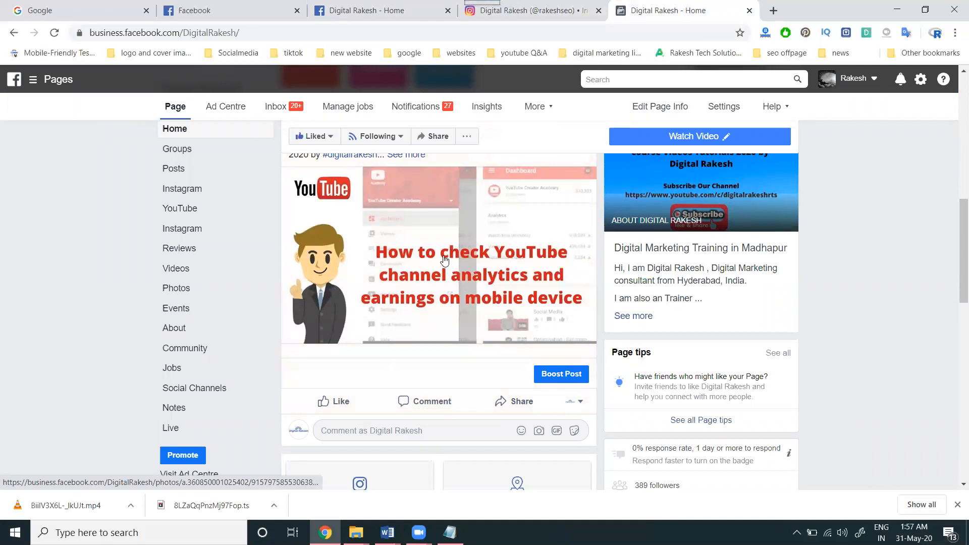
{"action": "scroll", "scroll_direction": "up", "scroll_amount": 3}
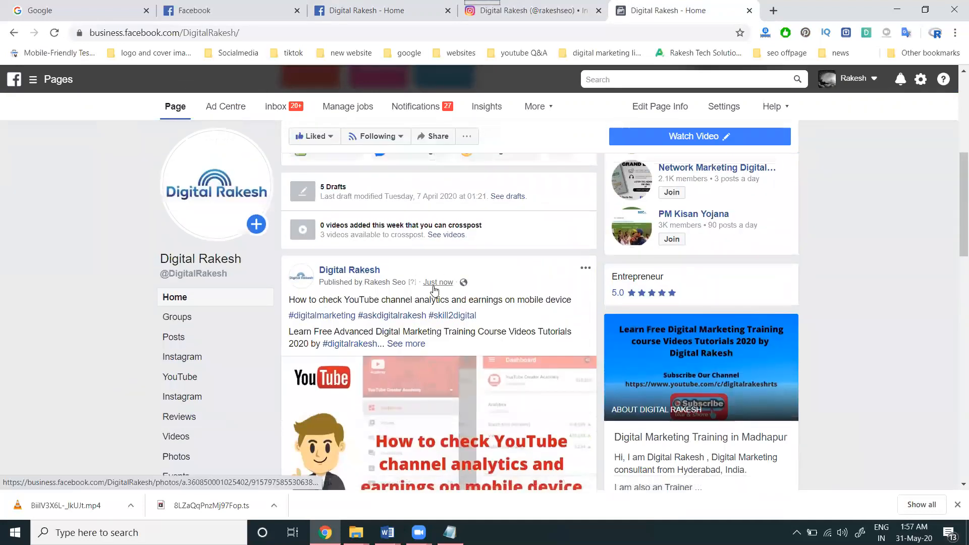
{"action": "mouse_move", "coordinate": [428, 311]}
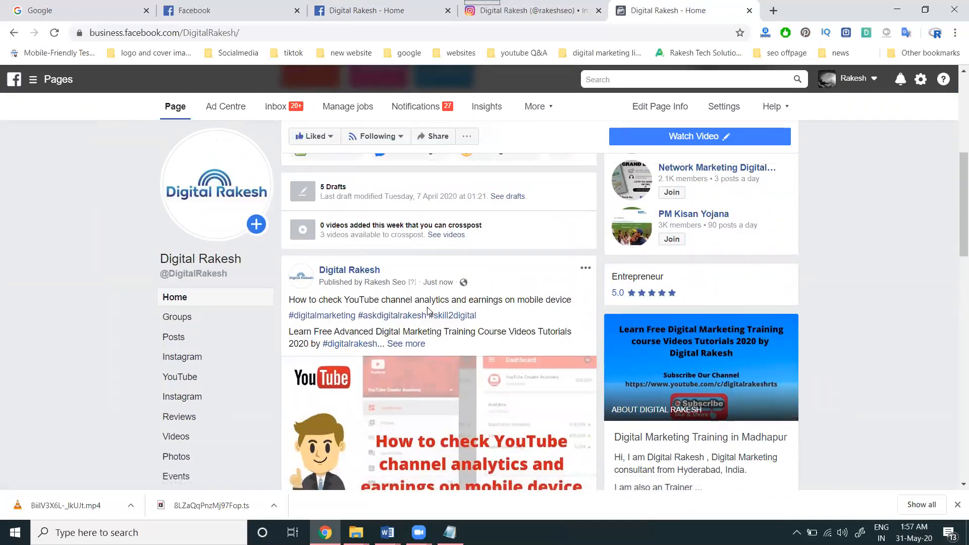
{"action": "mouse_move", "coordinate": [548, 312]}
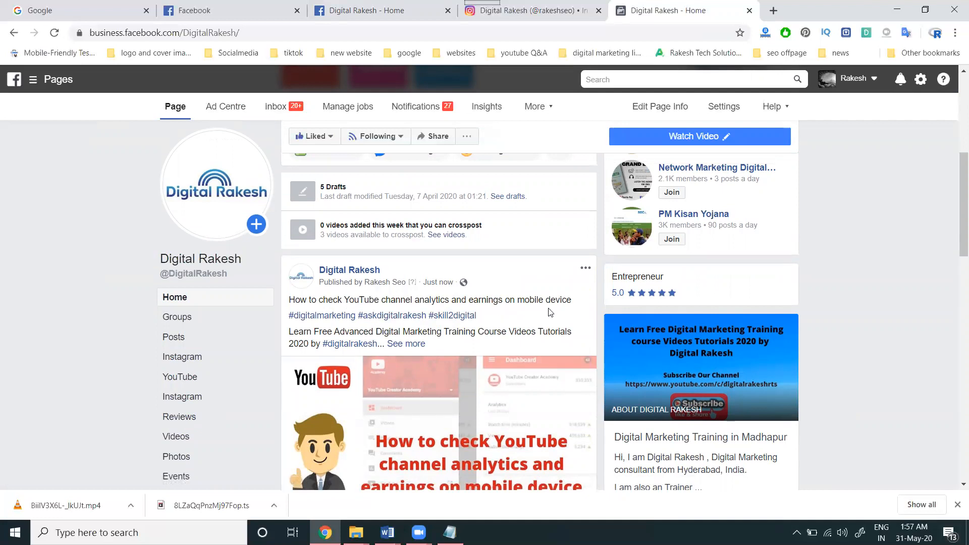
{"action": "left_click", "coordinate": [528, 10]}
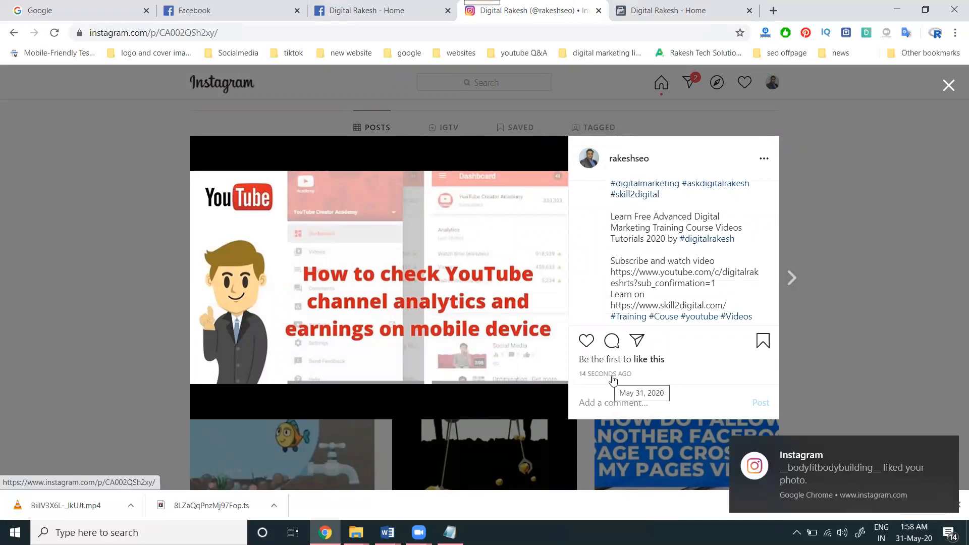
{"action": "mouse_move", "coordinate": [417, 296]}
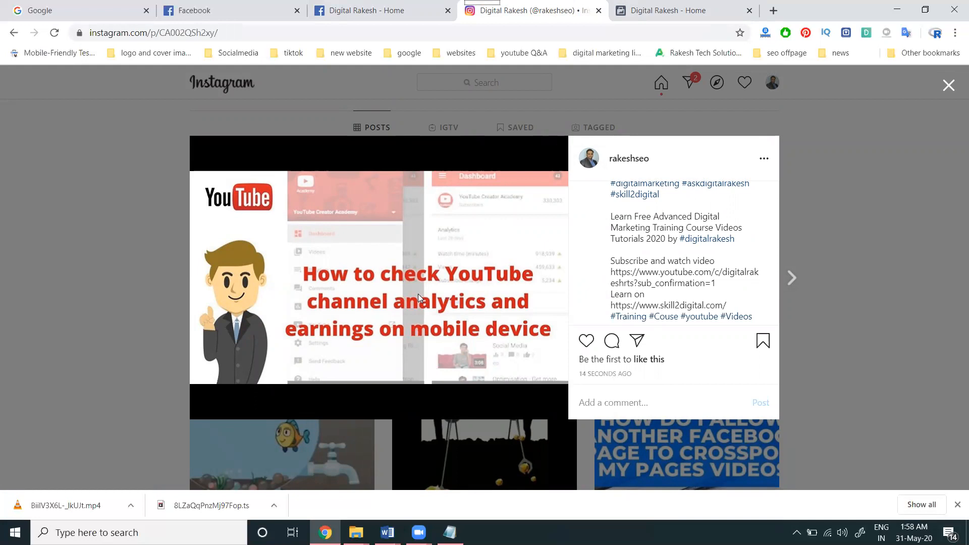
{"action": "mouse_move", "coordinate": [713, 4]}
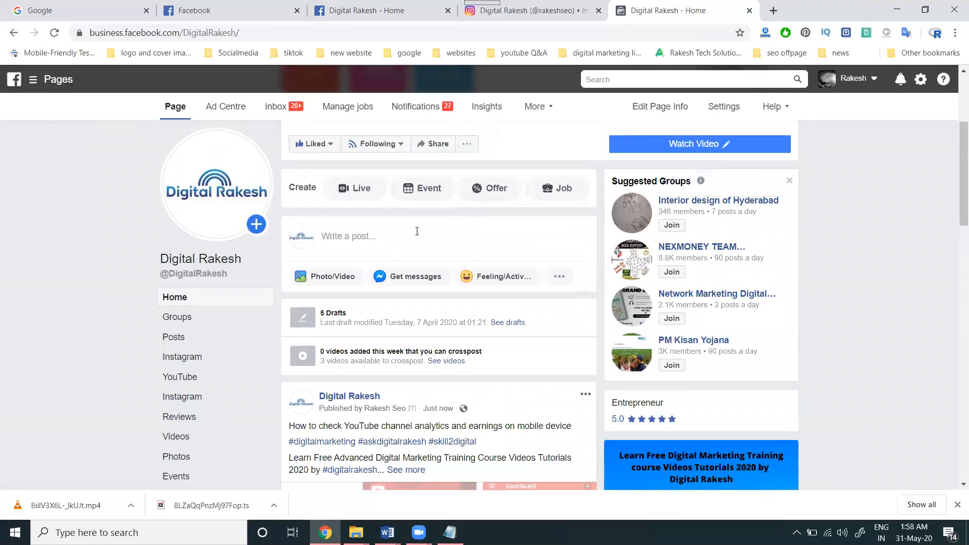
Step: Start a media post and browse to the videos and dm images folder for the test video
{"action": "left_click", "coordinate": [370, 236]}
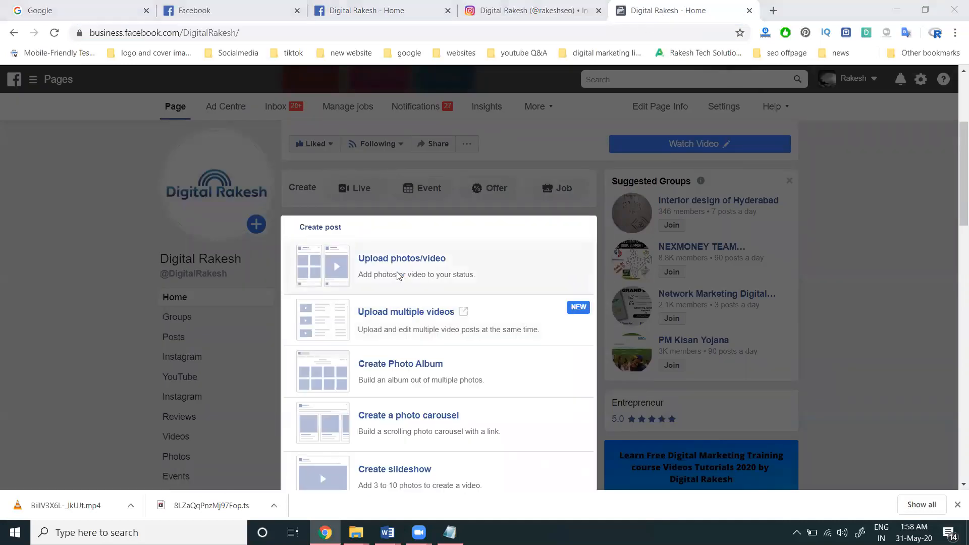
{"action": "left_click", "coordinate": [401, 259]}
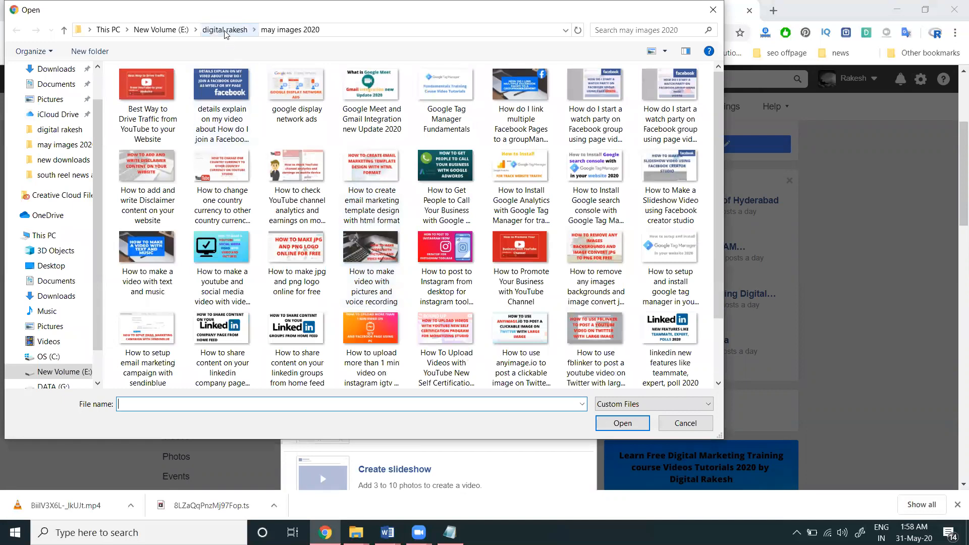
{"action": "left_click", "coordinate": [224, 29]}
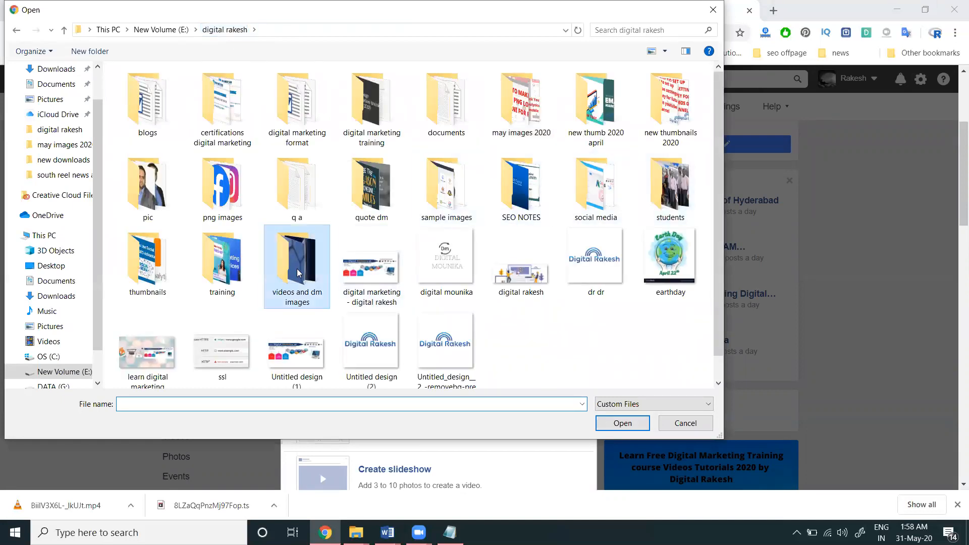
{"action": "double_click", "coordinate": [296, 266]}
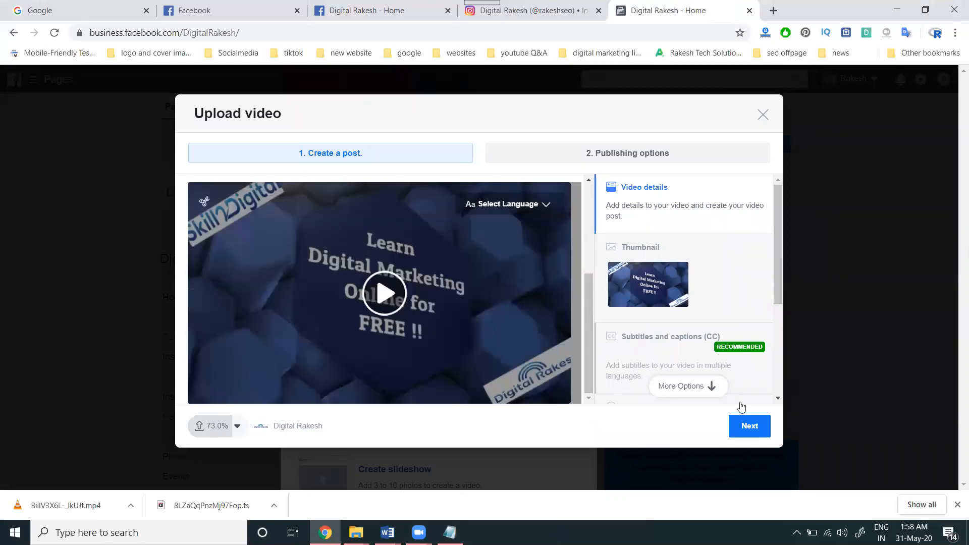
Step: Give the video a title and description and review the publishing options, leaving Instagram sharing off
{"action": "left_click", "coordinate": [748, 426]}
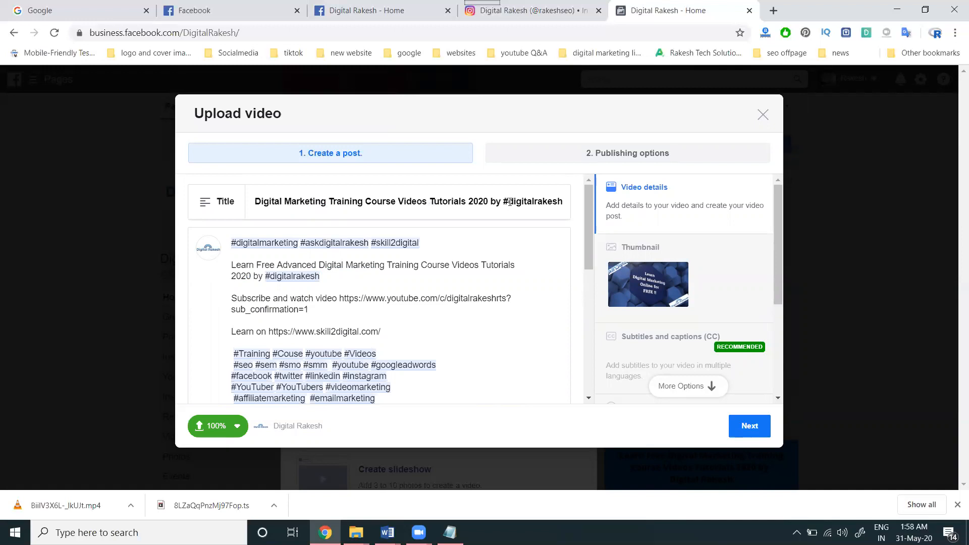
{"action": "double_click", "coordinate": [543, 202]}
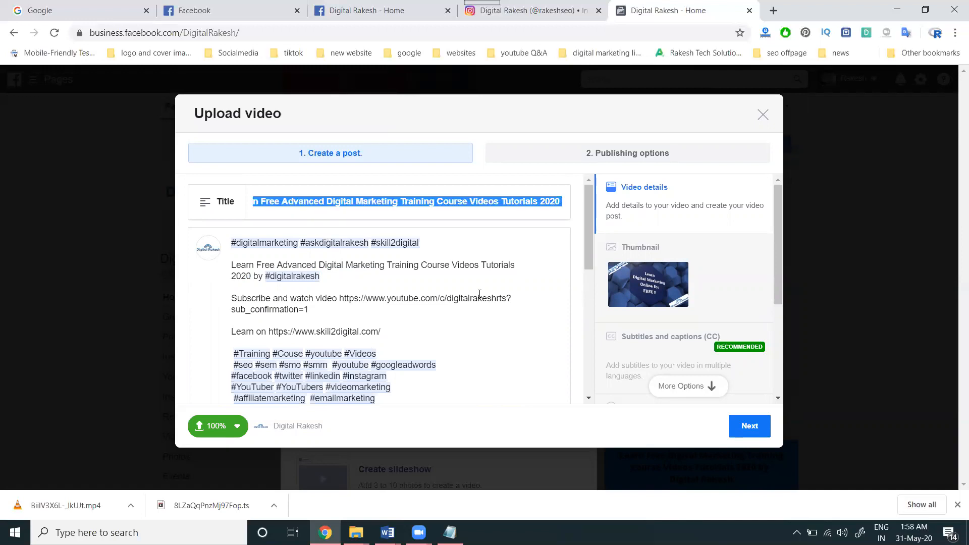
{"action": "scroll", "scroll_direction": "down", "scroll_amount": 3}
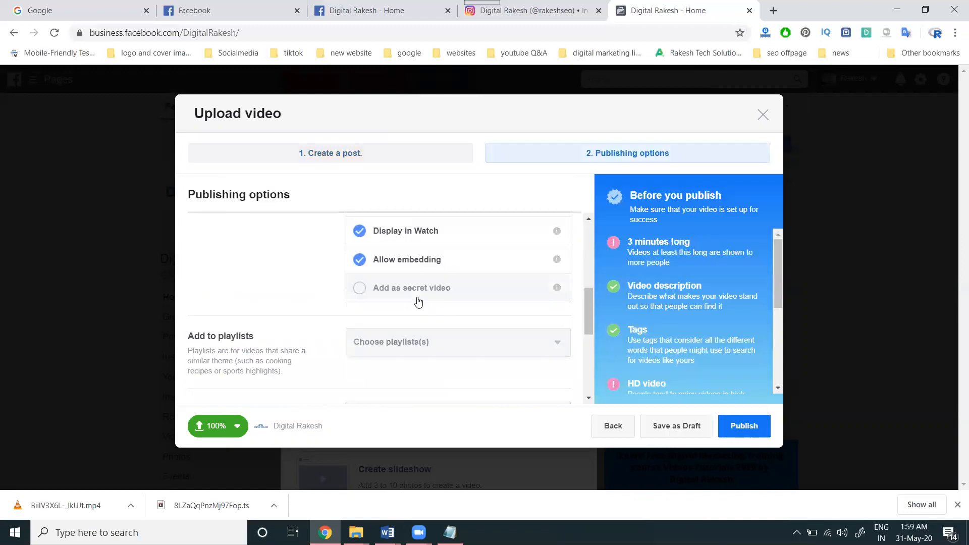
{"action": "scroll", "scroll_direction": "down", "scroll_amount": 3}
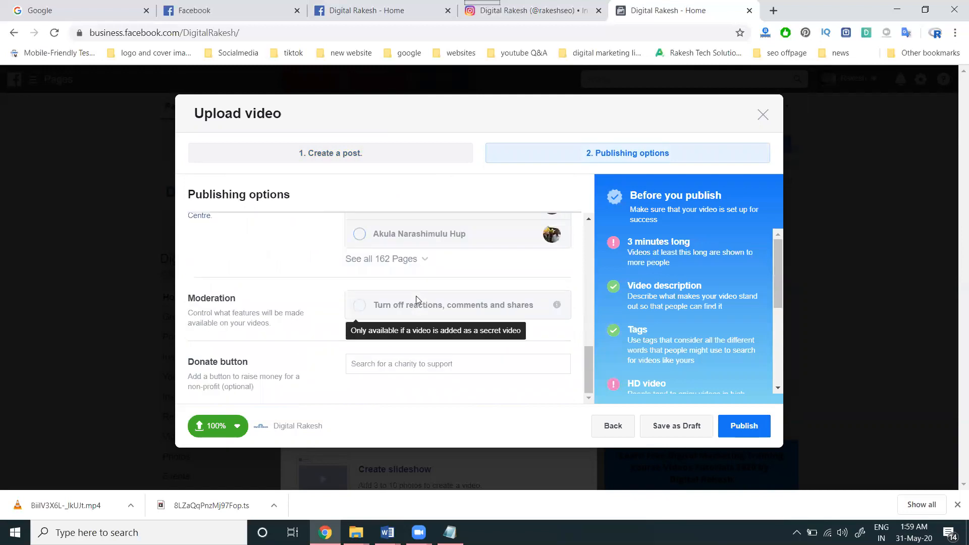
{"action": "scroll", "scroll_direction": "up", "scroll_amount": 3}
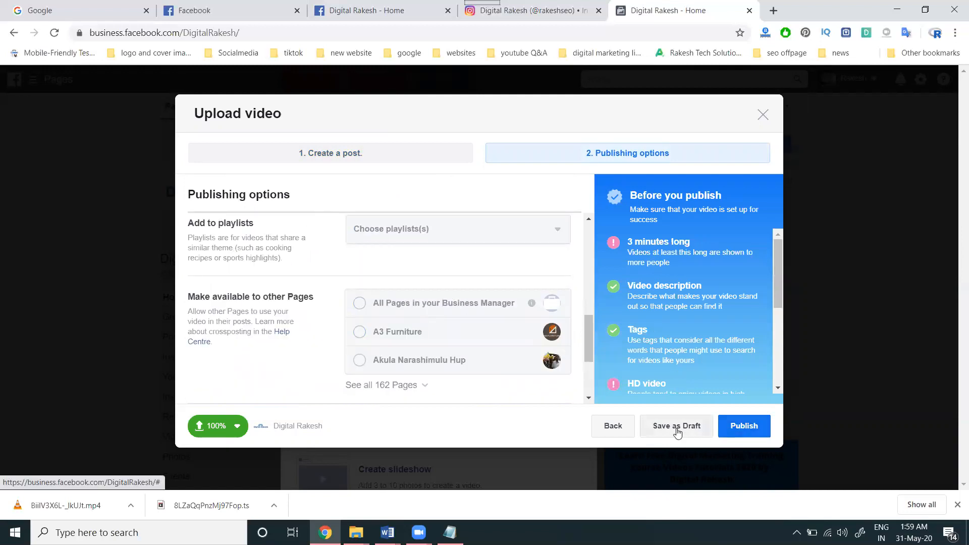
Step: Publish the test video to the Digital Rakesh page once the upload completes
{"action": "left_click", "coordinate": [744, 426]}
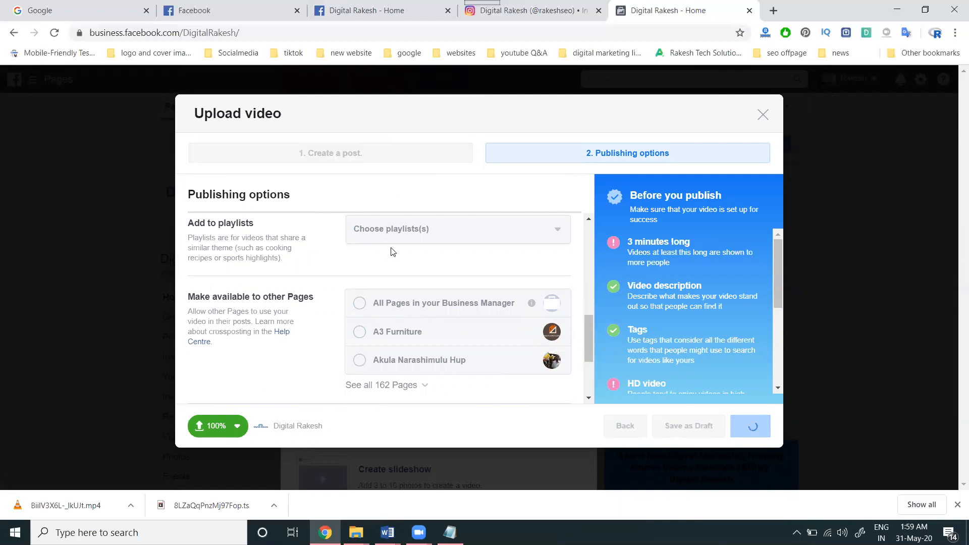
{"action": "left_click", "coordinate": [750, 426]}
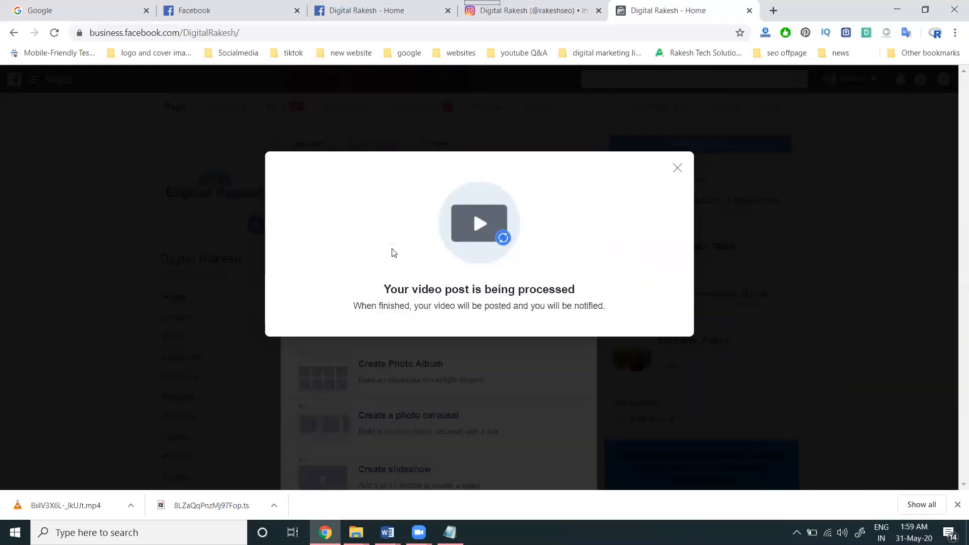
Step: Dismiss the 'Your video post is being processed' notice
{"action": "left_click", "coordinate": [676, 167]}
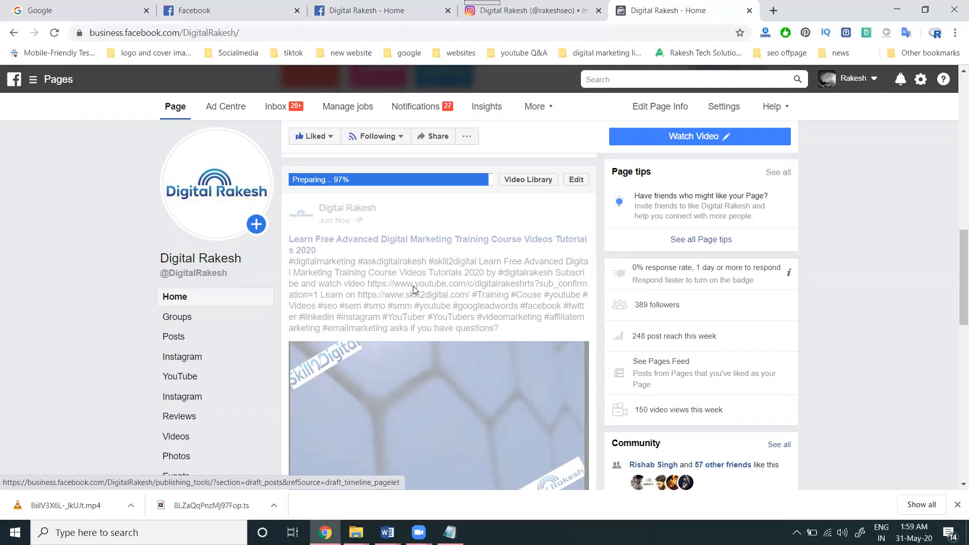
{"action": "mouse_move", "coordinate": [444, 313]}
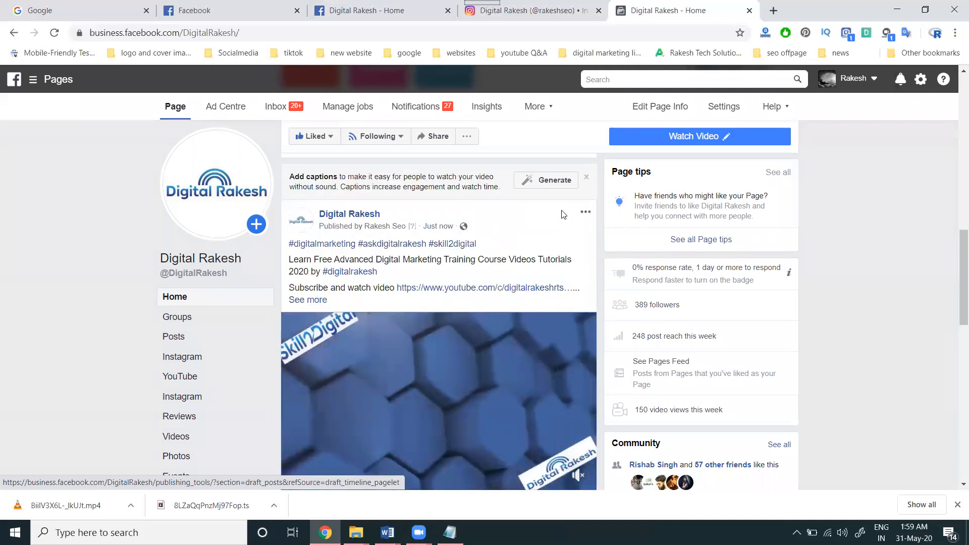
Step: Open the new video post for editing and browse its settings and additional options
{"action": "left_click", "coordinate": [584, 213]}
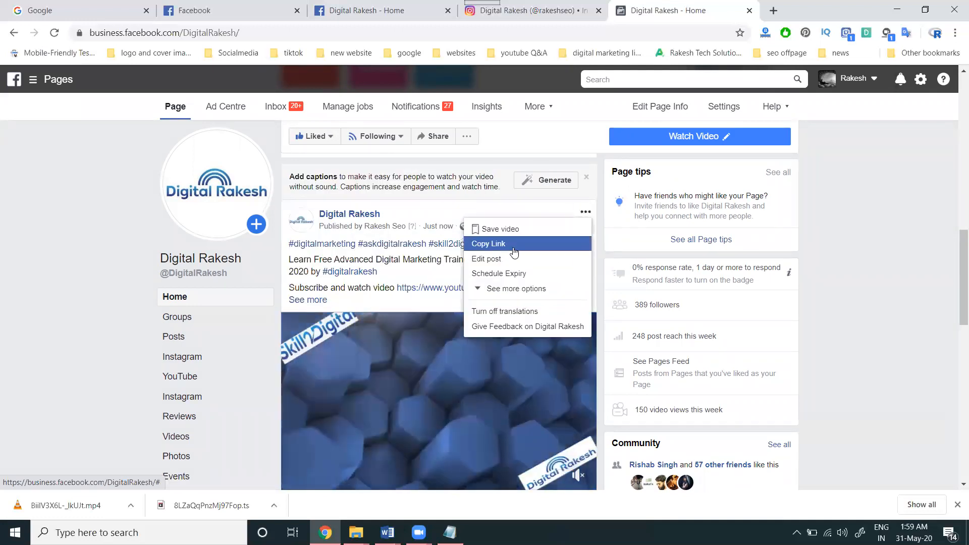
{"action": "left_click", "coordinate": [507, 259]}
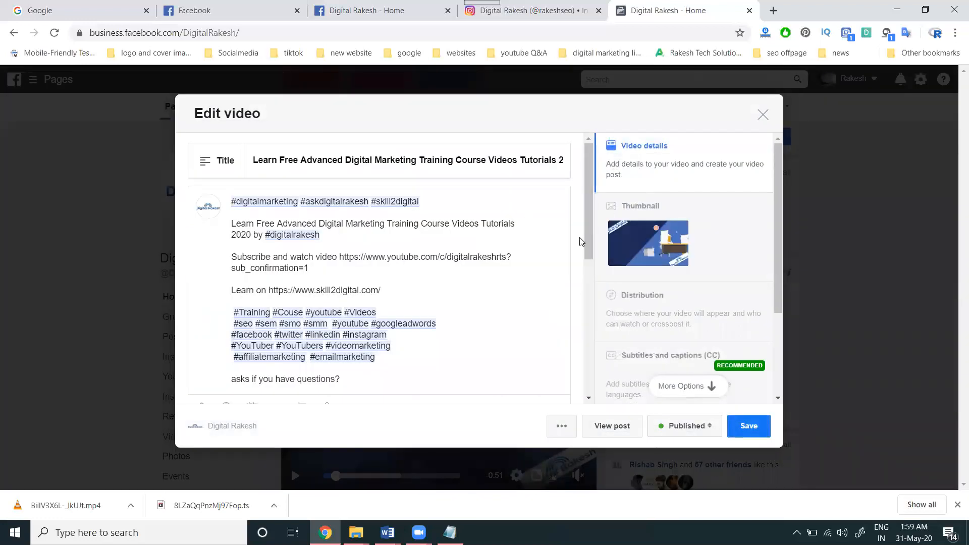
{"action": "mouse_move", "coordinate": [643, 294]}
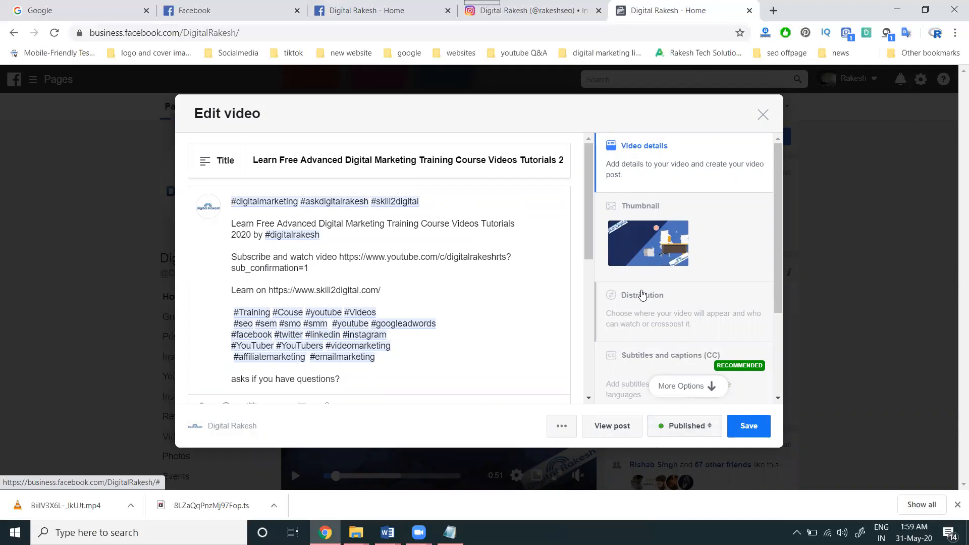
{"action": "scroll", "scroll_direction": "down", "scroll_amount": 3}
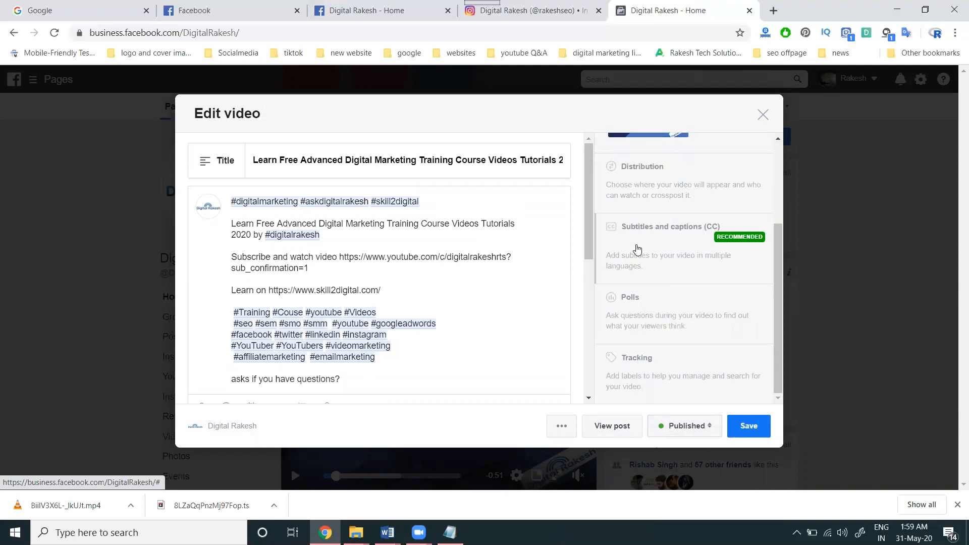
{"action": "scroll", "scroll_direction": "up", "scroll_amount": 3}
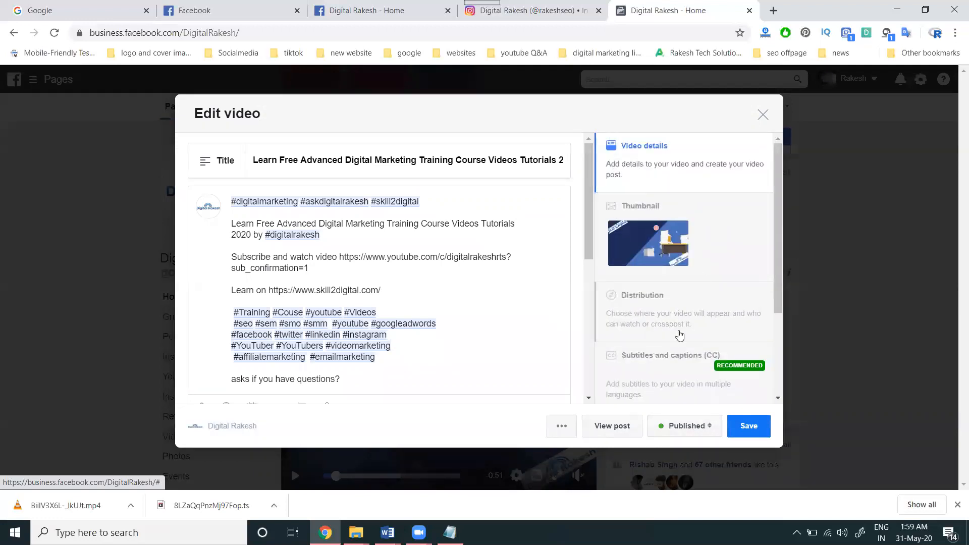
{"action": "scroll", "scroll_direction": "down", "scroll_amount": 3}
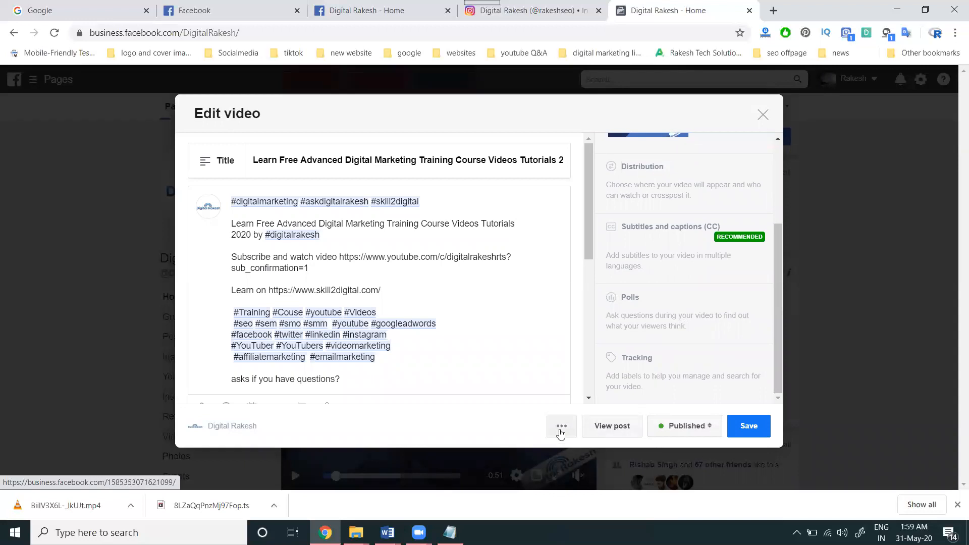
{"action": "left_click", "coordinate": [560, 426]}
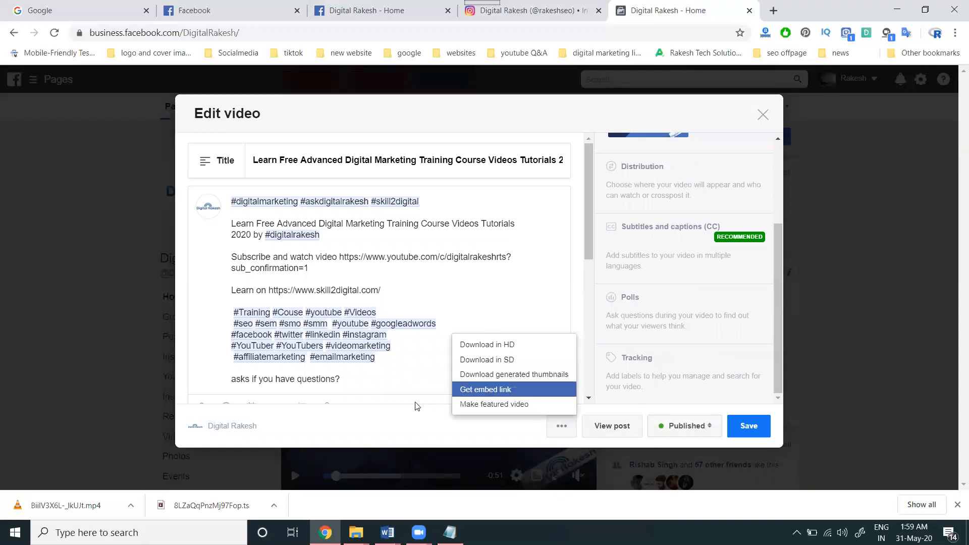
{"action": "mouse_move", "coordinate": [419, 422]}
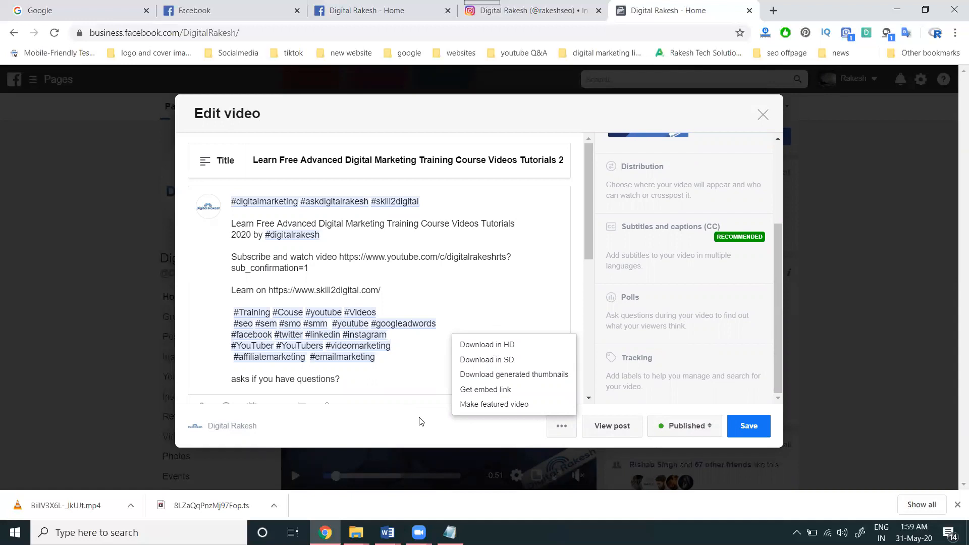
{"action": "mouse_move", "coordinate": [434, 434]}
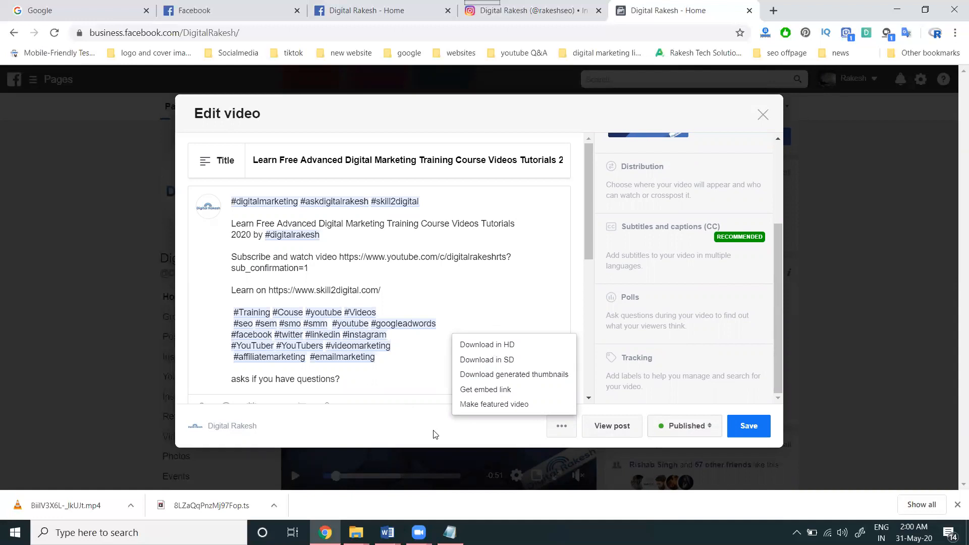
Step: Leave the editor without changes and switch to the Instagram profile
{"action": "left_click", "coordinate": [763, 115]}
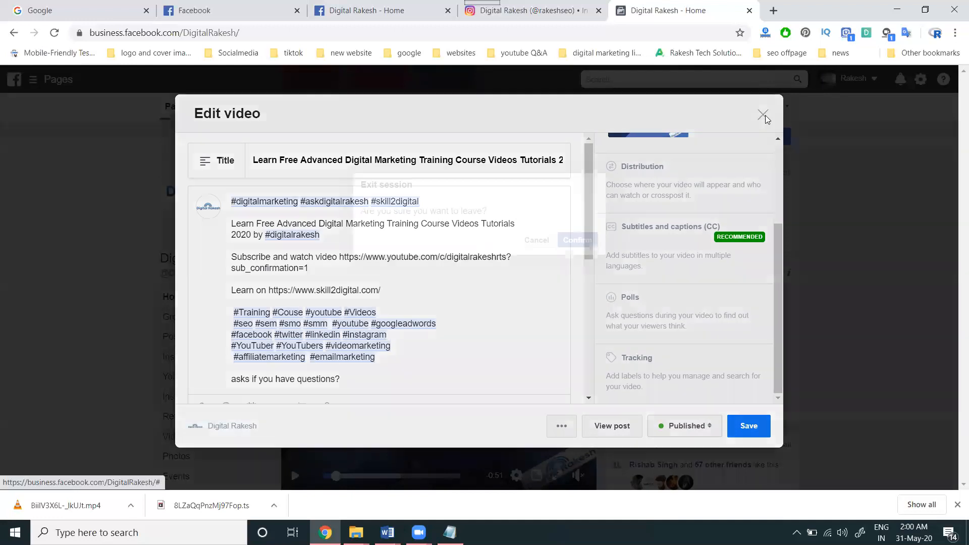
{"action": "left_click", "coordinate": [764, 115]}
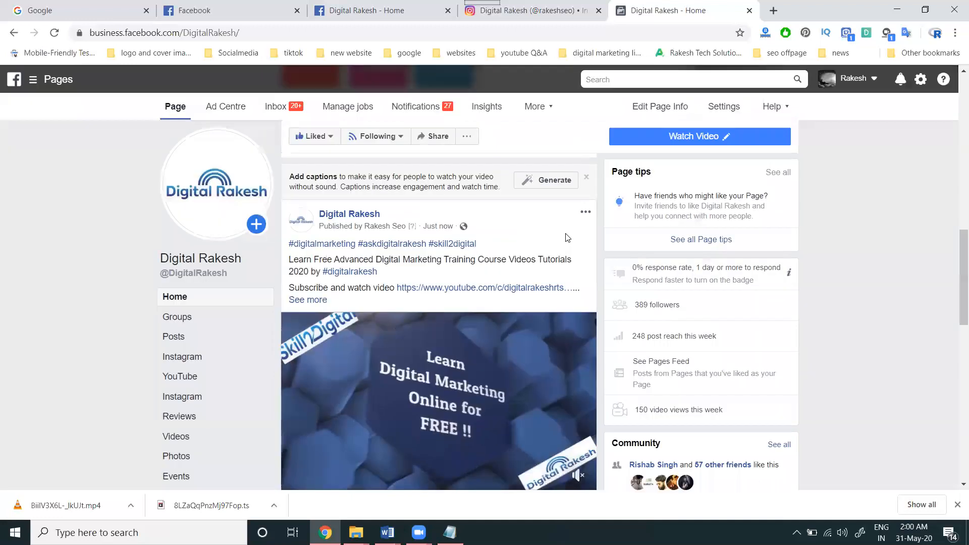
{"action": "scroll", "scroll_direction": "down", "scroll_amount": 3}
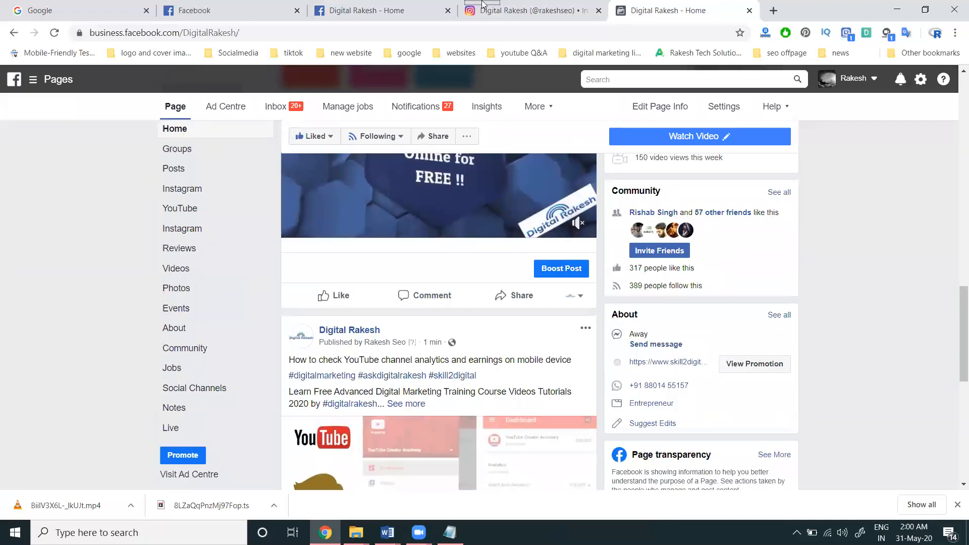
{"action": "left_click", "coordinate": [528, 10]}
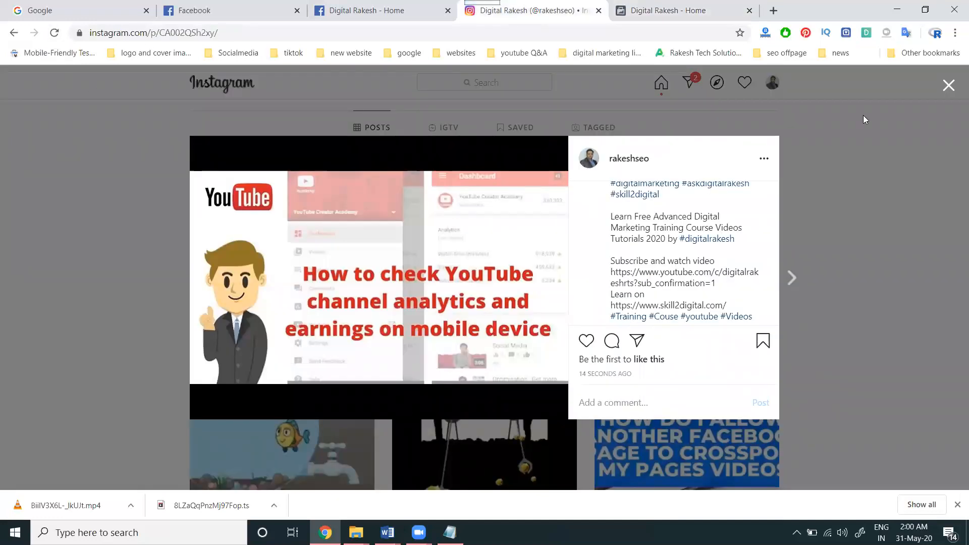
Step: Close the opened post to show the rakeshseo grid topped by the YouTube analytics photo
{"action": "left_click", "coordinate": [948, 85]}
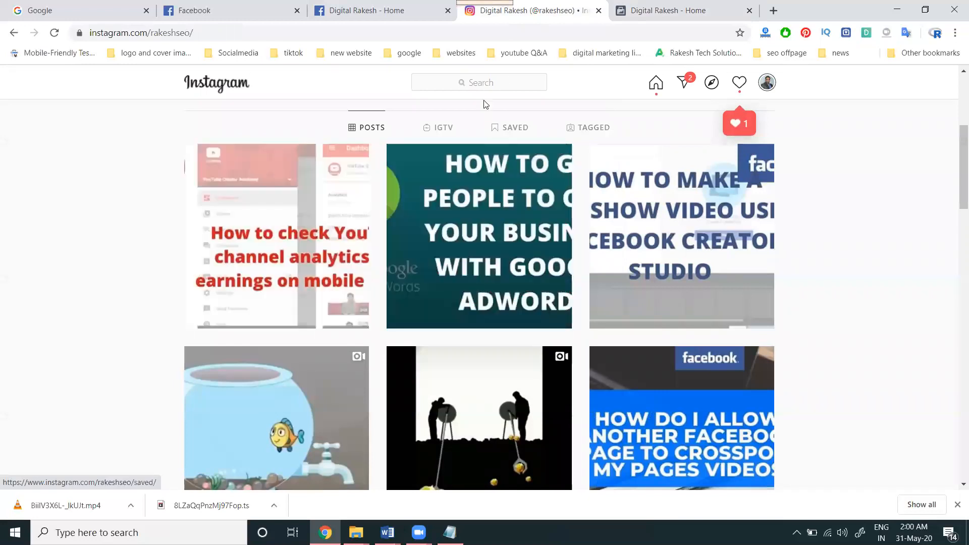
{"action": "mouse_move", "coordinate": [603, 52]}
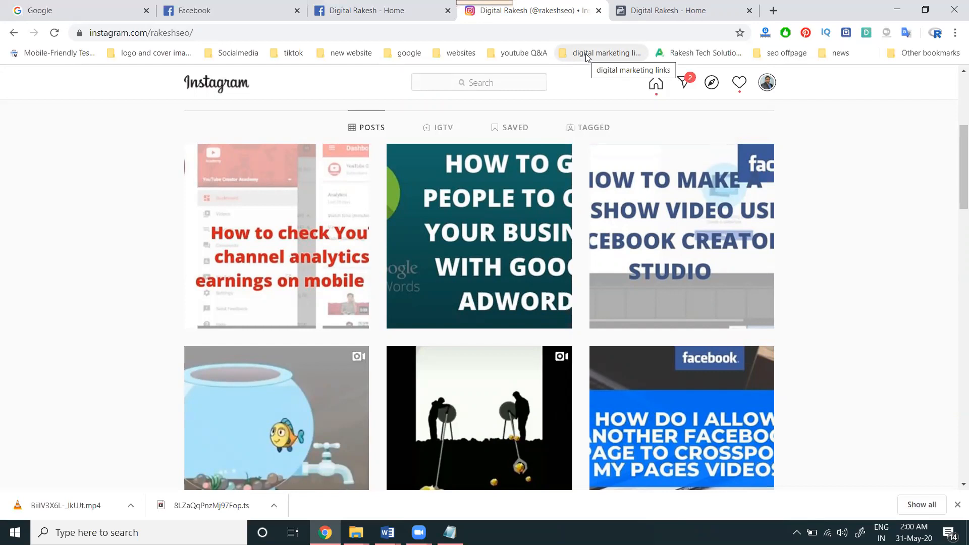
{"action": "mouse_move", "coordinate": [599, 52]}
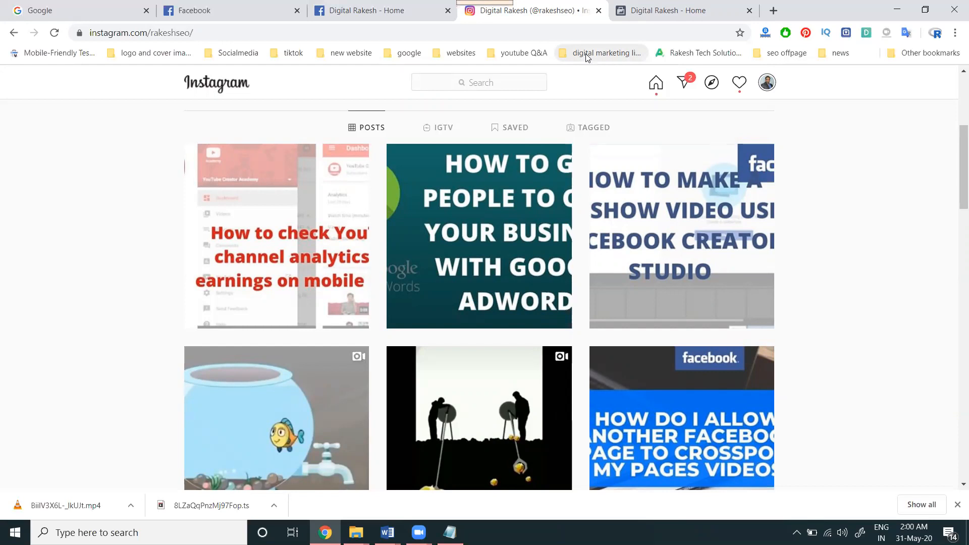